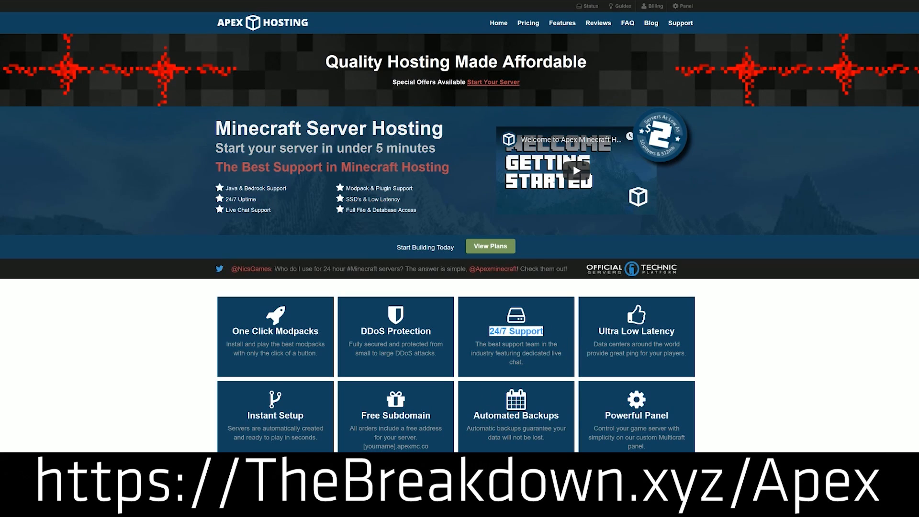
mouse_move(213, 410)
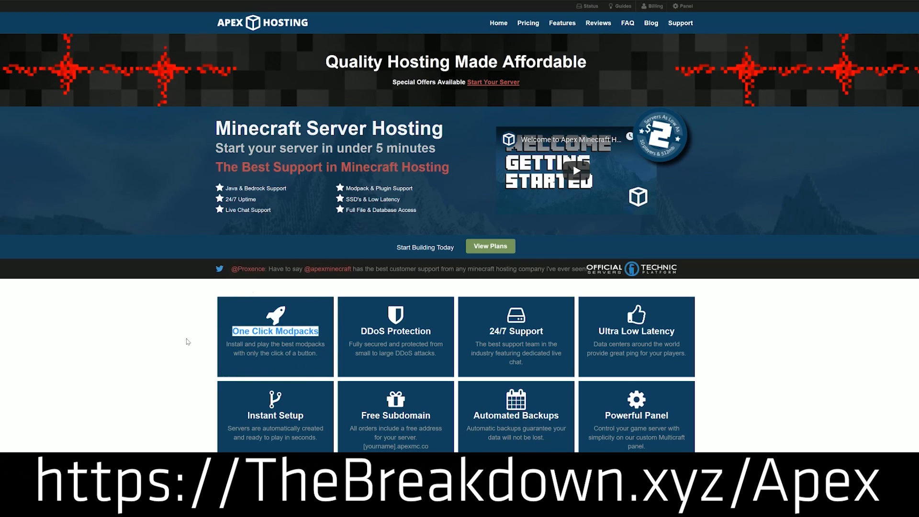
Scroll the TheBreakdown.xyz OptiFine article and follow its green Download OptiFine link.
scroll("down", 3)
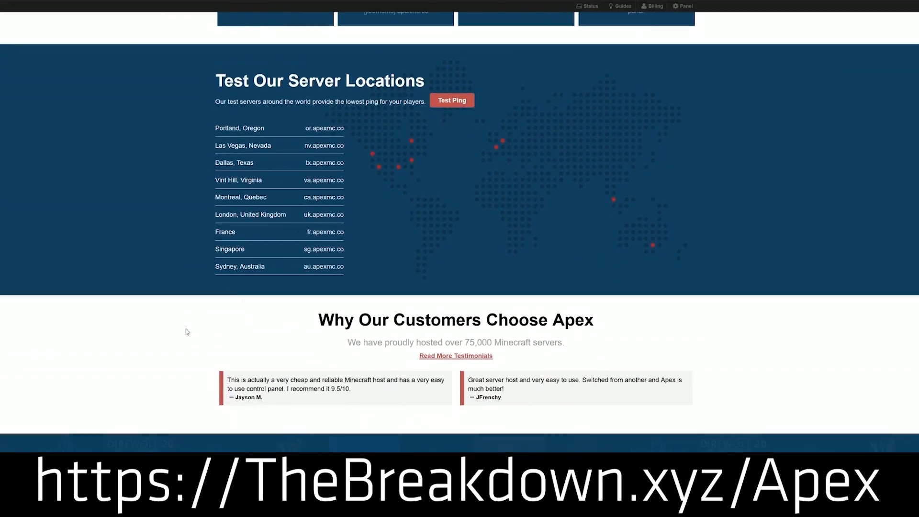
scroll("down", 3)
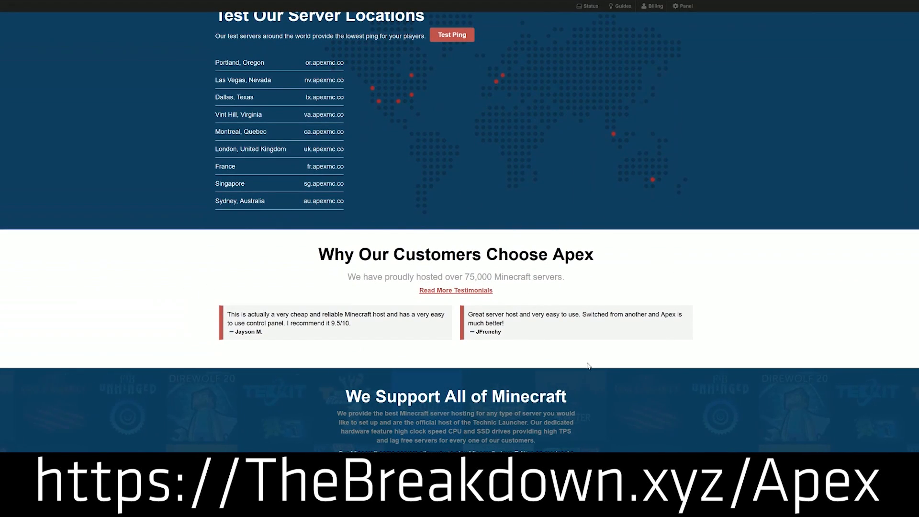
mouse_move(706, 342)
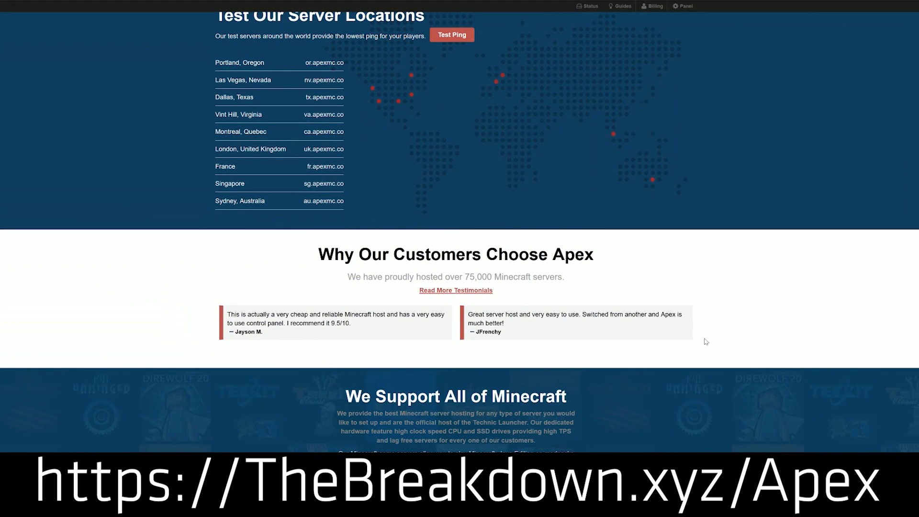
scroll("down", 3)
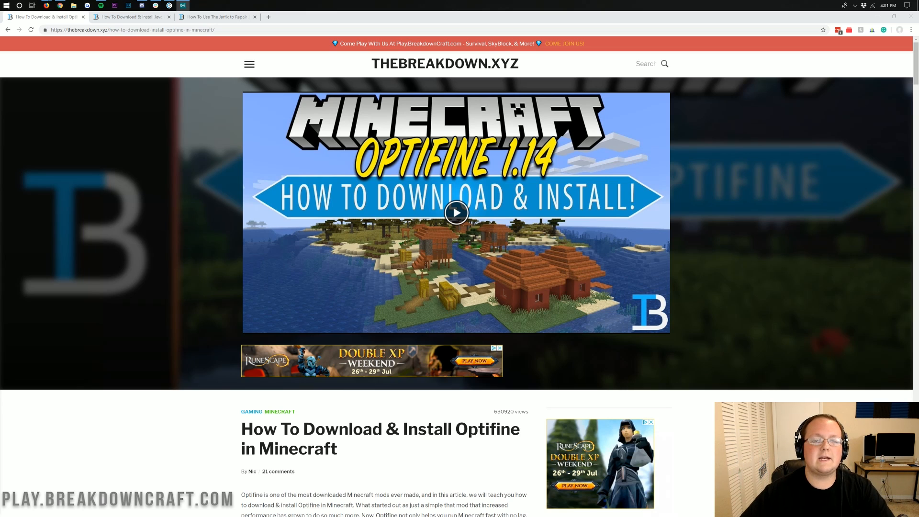
mouse_move(683, 372)
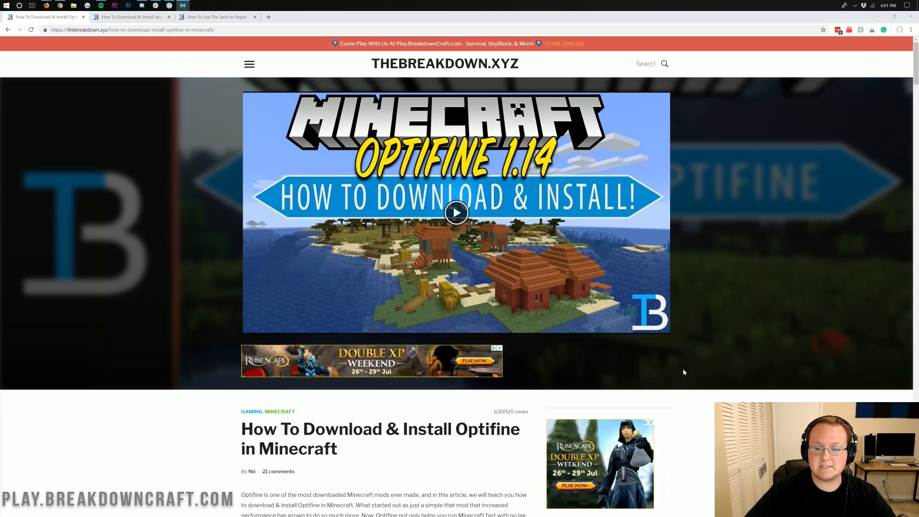
mouse_move(640, 368)
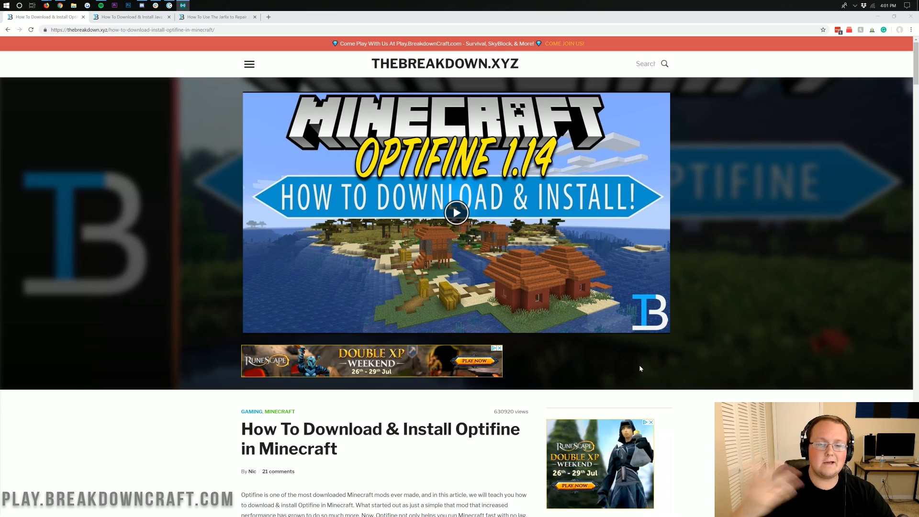
mouse_move(640, 167)
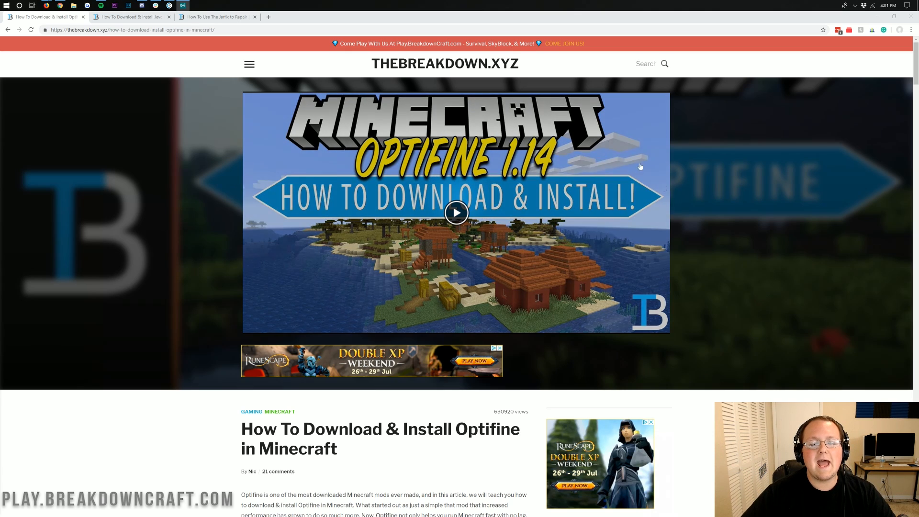
scroll("down", 3)
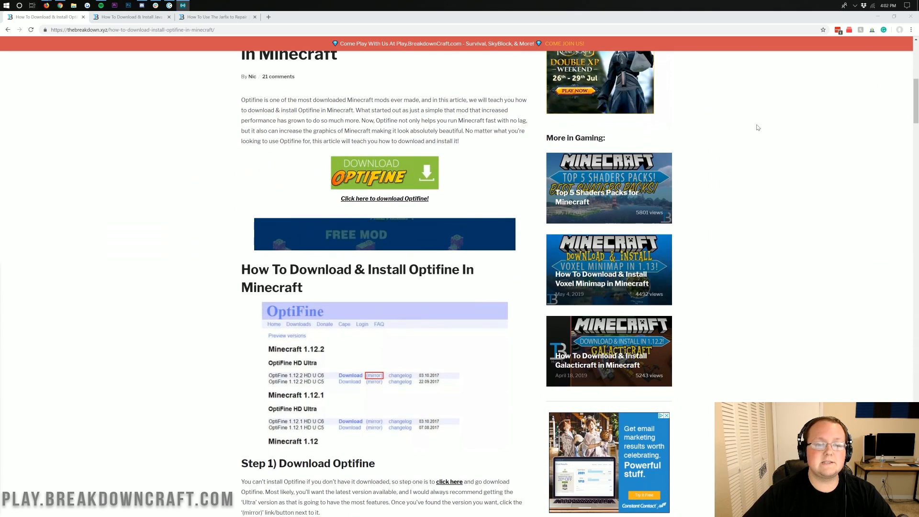
scroll("up", 3)
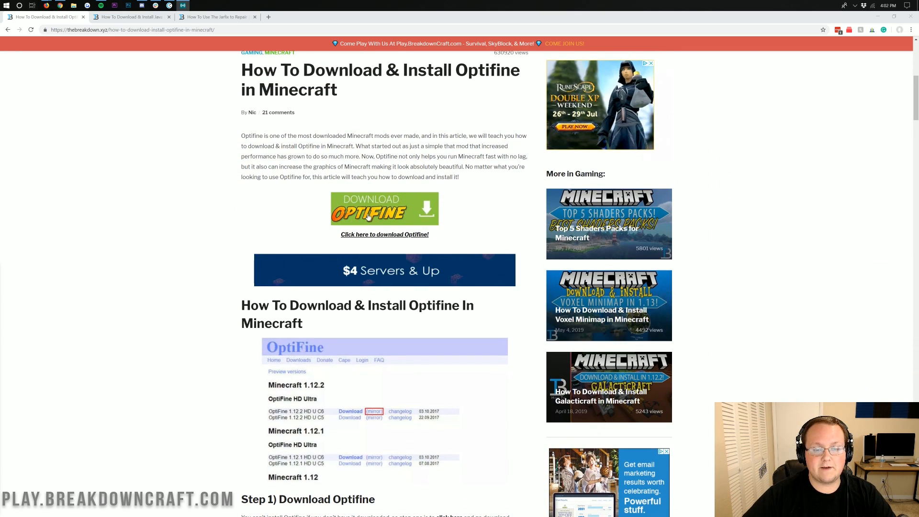
scroll("down", 3)
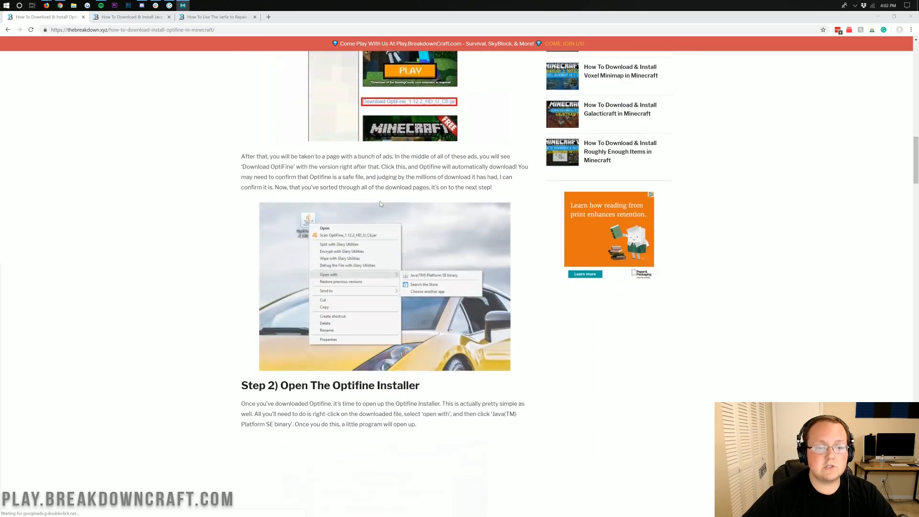
scroll("down", 3)
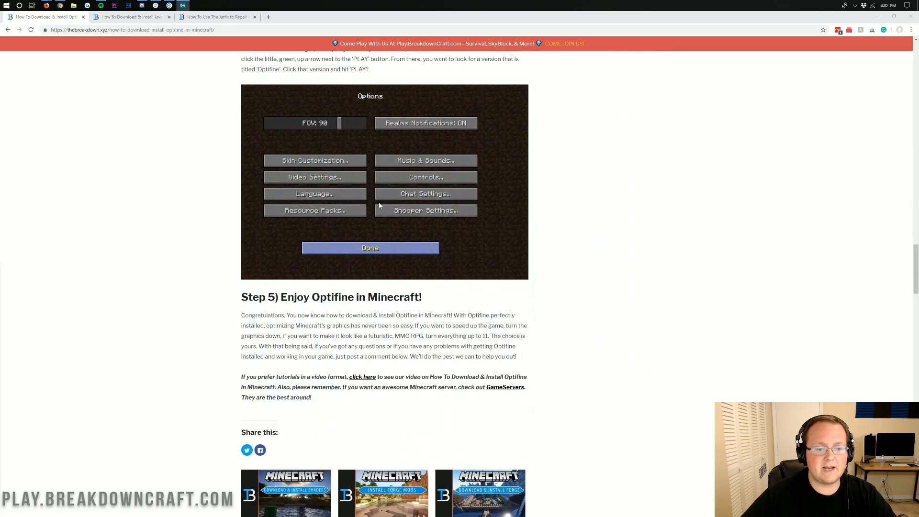
scroll("up", 3)
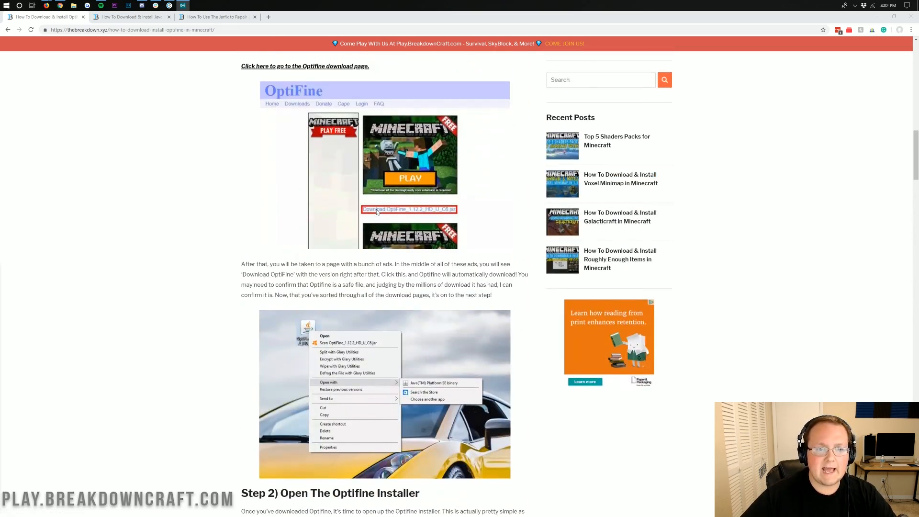
scroll("up", 3)
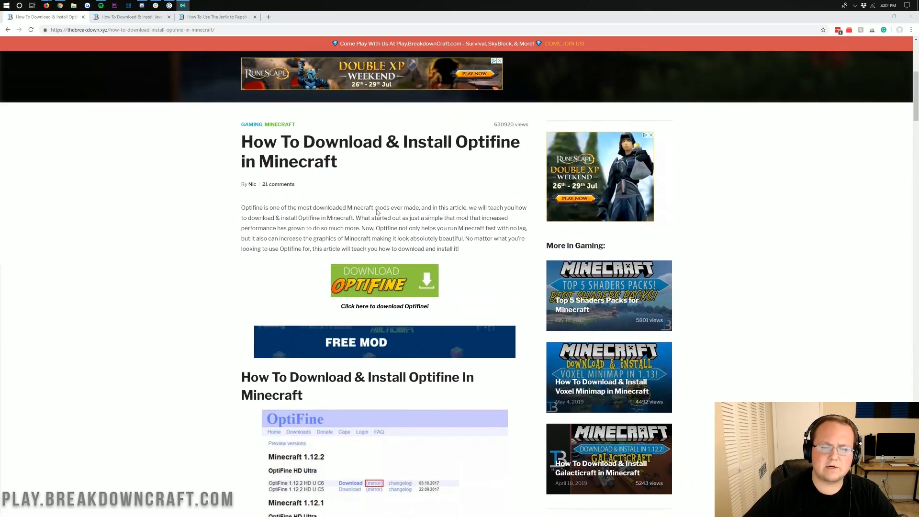
scroll("down", 3)
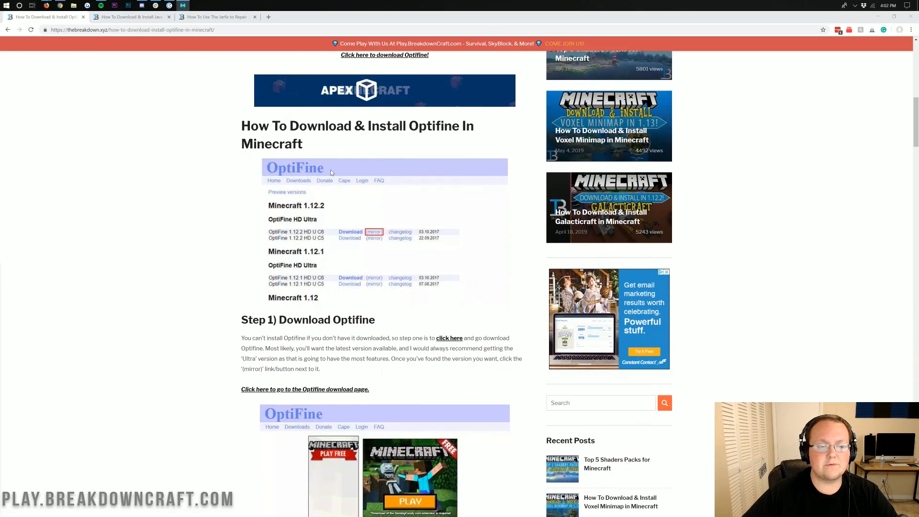
scroll("up", 3)
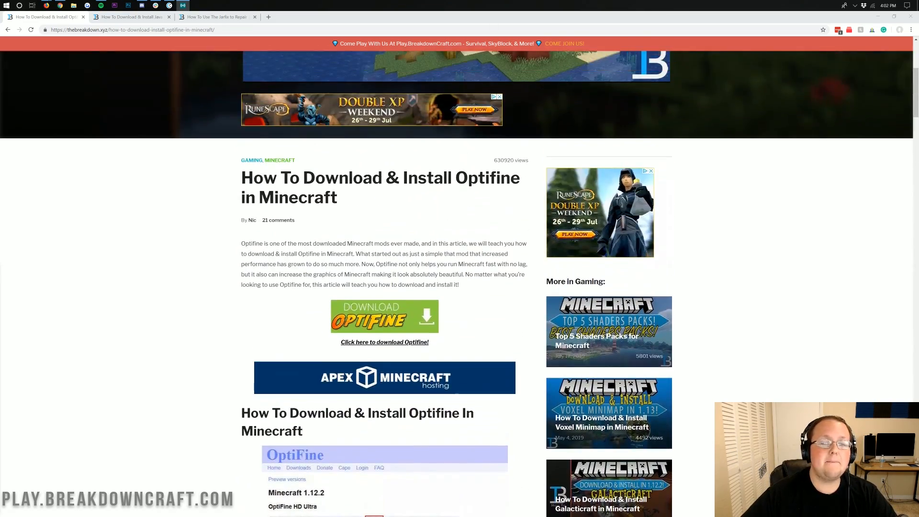
scroll("down", 3)
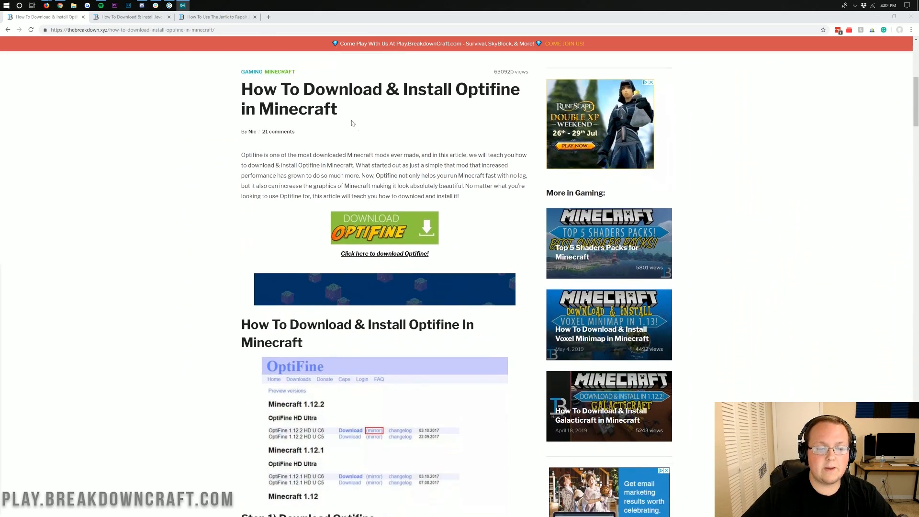
scroll("down", 3)
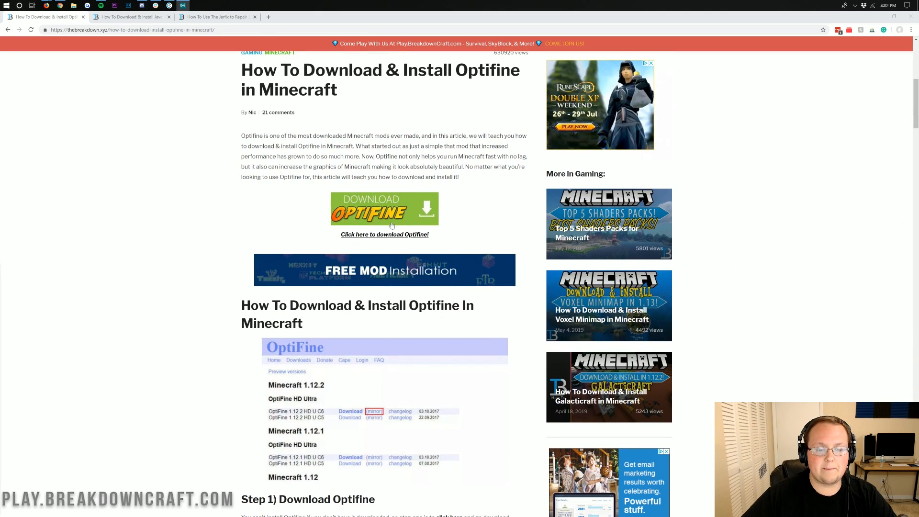
left_click(384, 234)
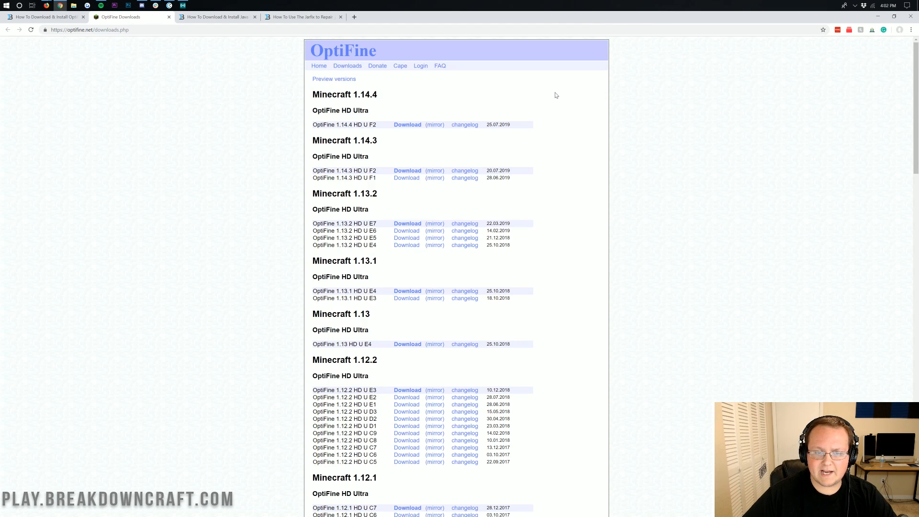
mouse_move(440, 62)
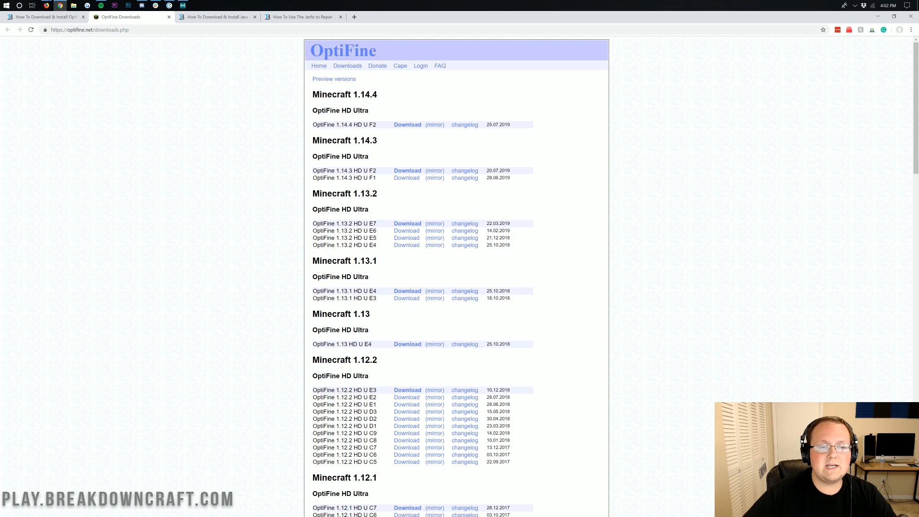
Open the OptiFine 1.14.4 HD U F2 mirror download page on optifine.net.
double_click(344, 95)
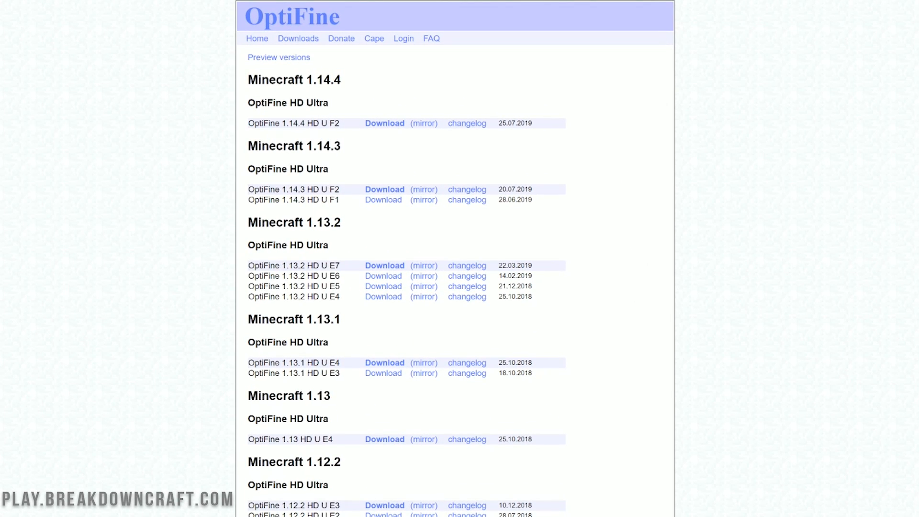
mouse_move(422, 127)
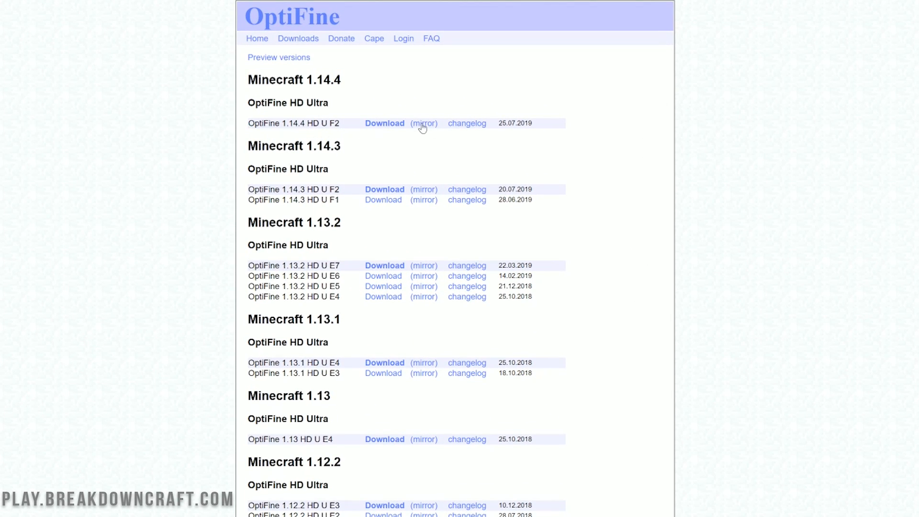
mouse_move(426, 131)
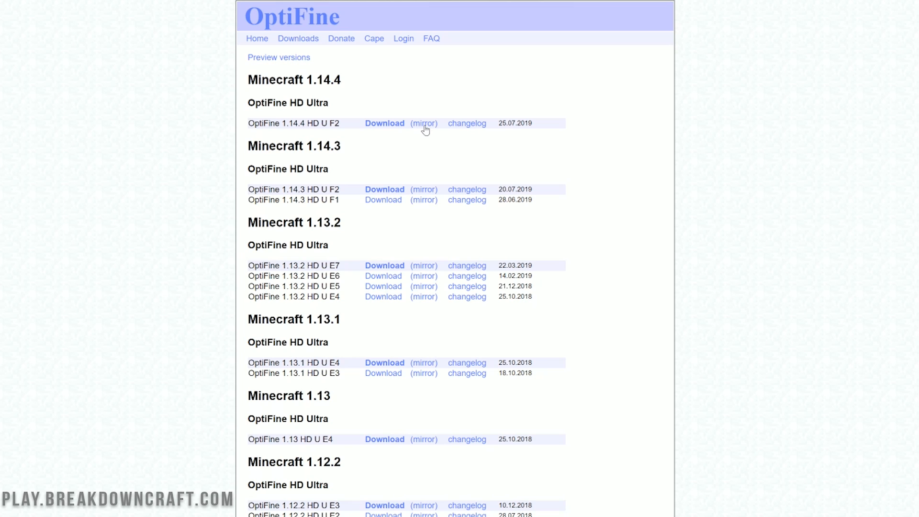
left_click(385, 123)
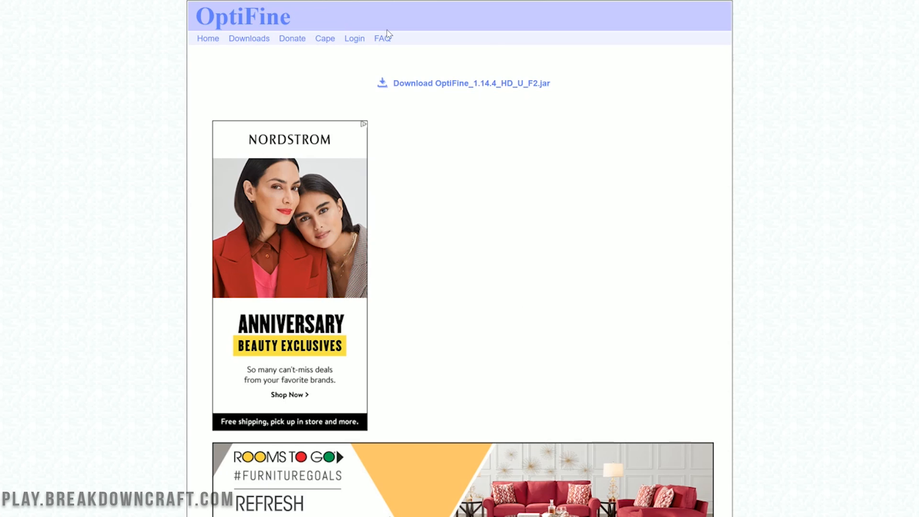
mouse_move(509, 162)
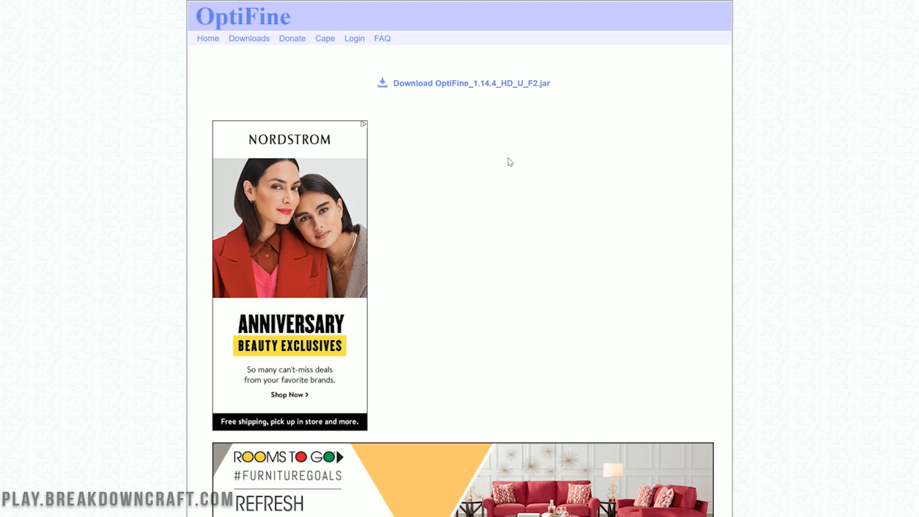
mouse_move(482, 86)
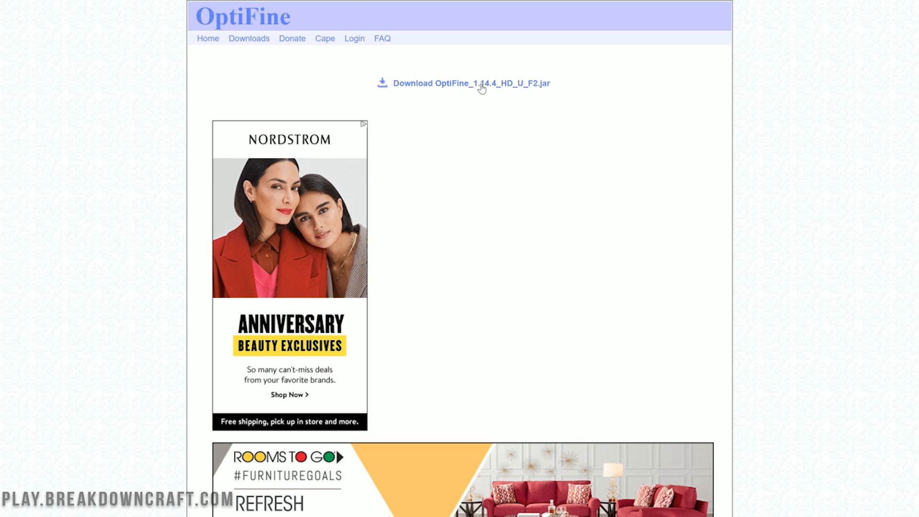
mouse_move(466, 92)
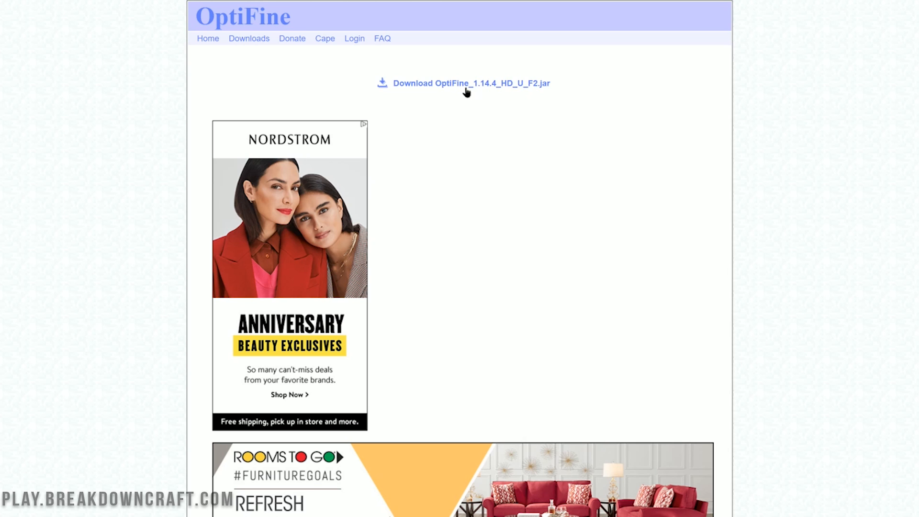
Download OptiFine_1.14.4_HD_U_F2.jar and keep it despite Chrome's harmful-file warning.
left_click(466, 83)
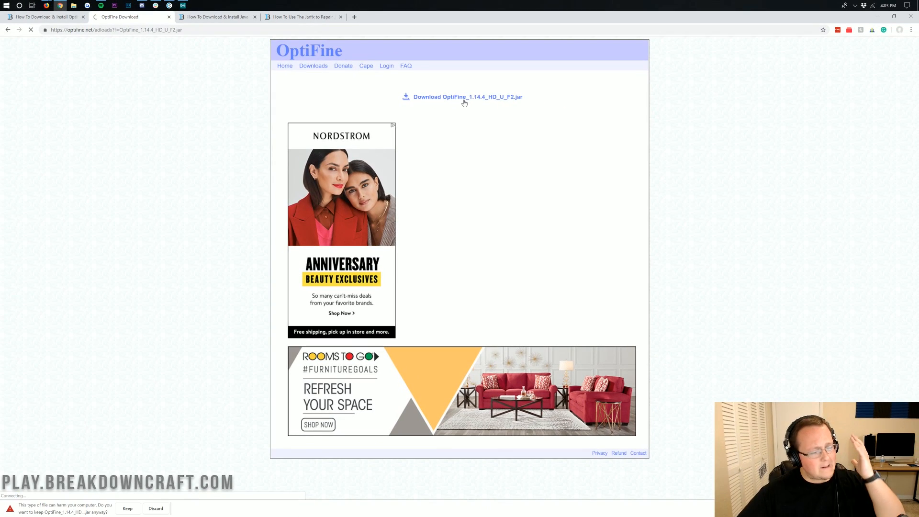
left_click(467, 96)
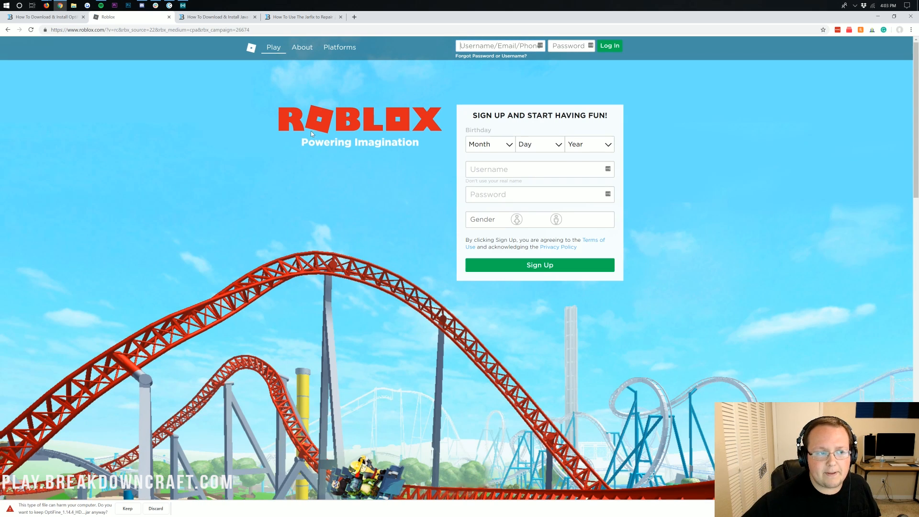
mouse_move(217, 100)
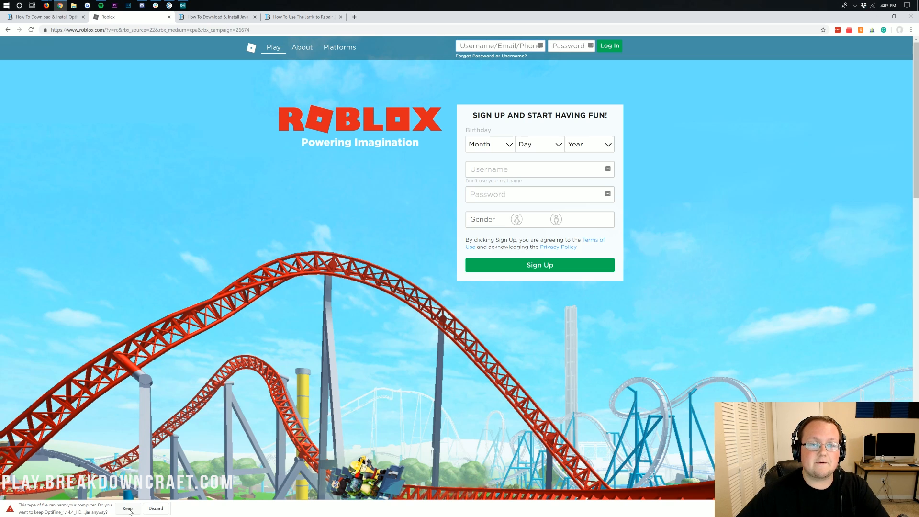
left_click(127, 508)
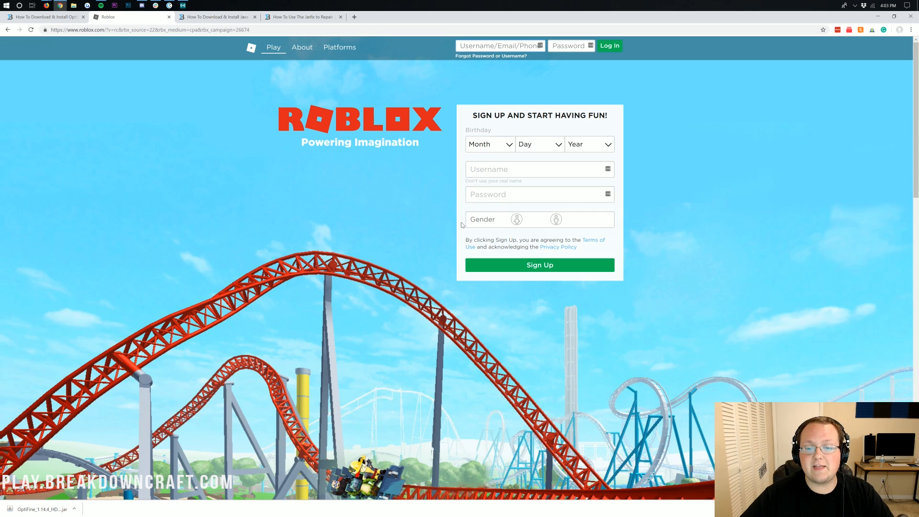
mouse_move(883, 62)
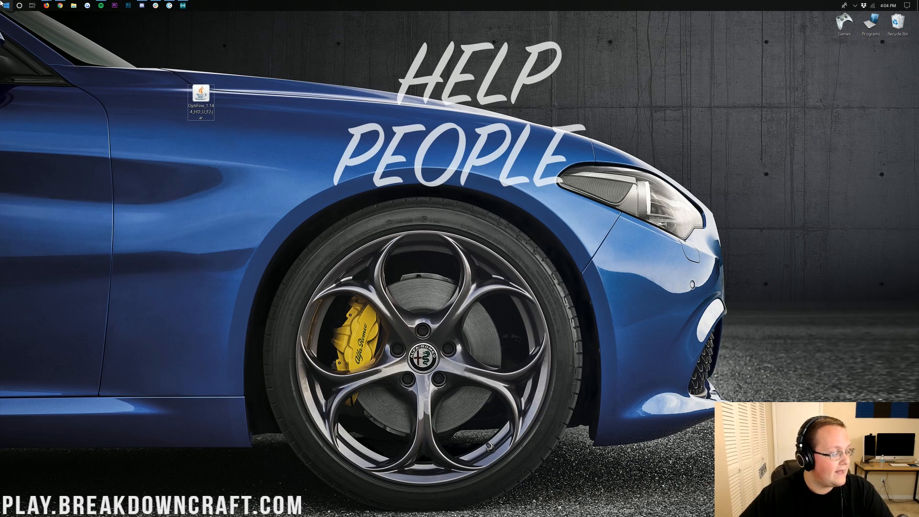
Search for the Downloads folder, confirm only FileZilla's installer remains, and close it.
left_click(9, 8)
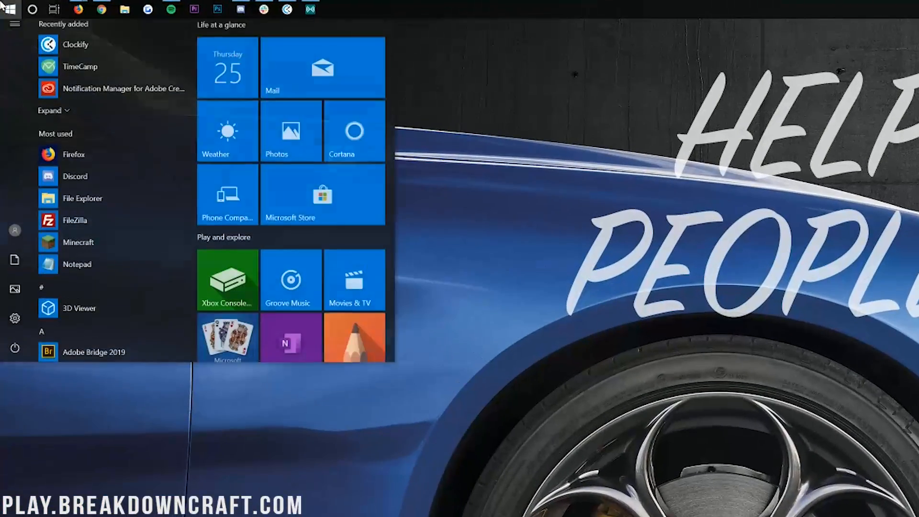
type("downloads")
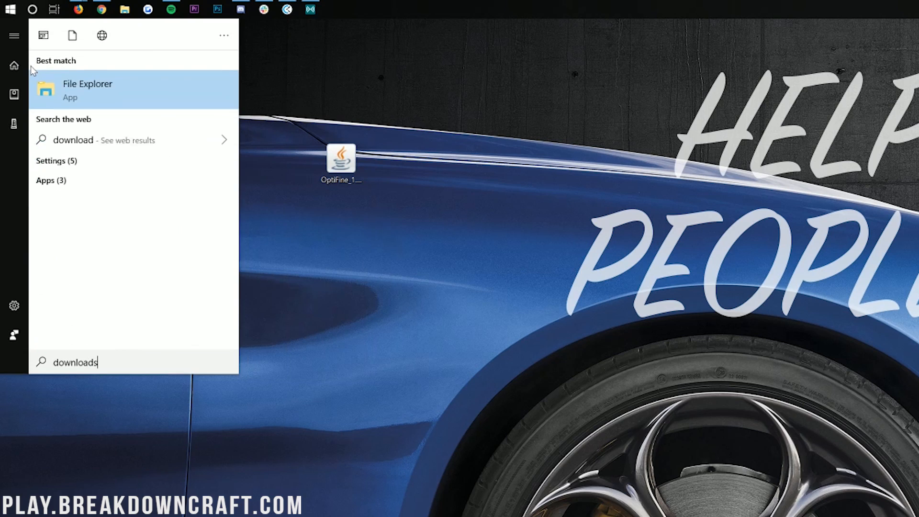
type("s")
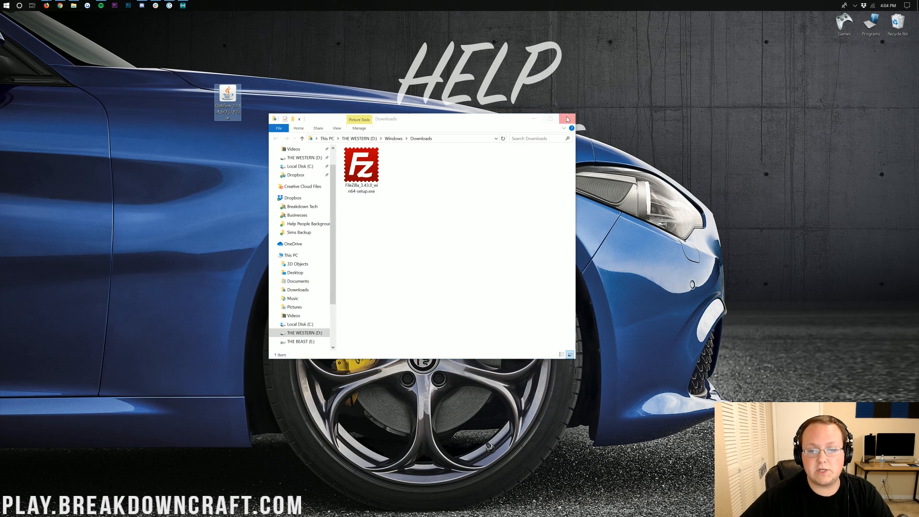
left_click(566, 118)
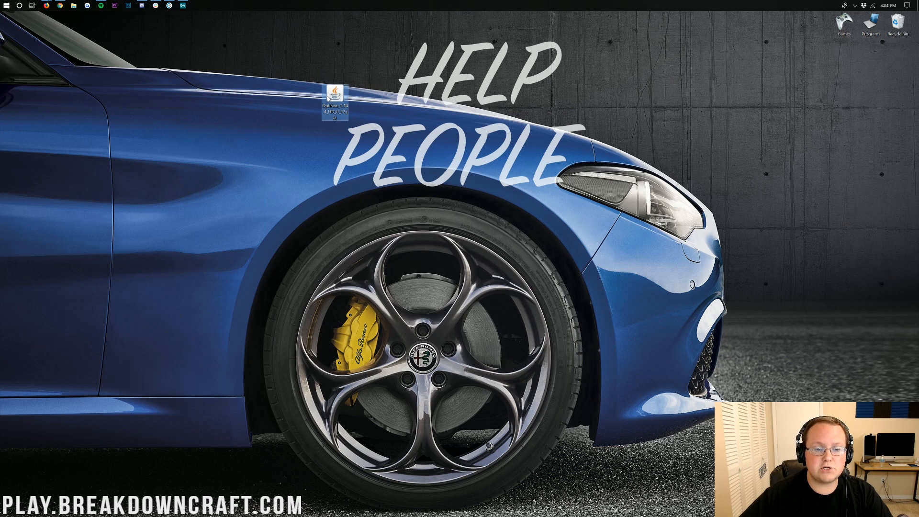
right_click(336, 97)
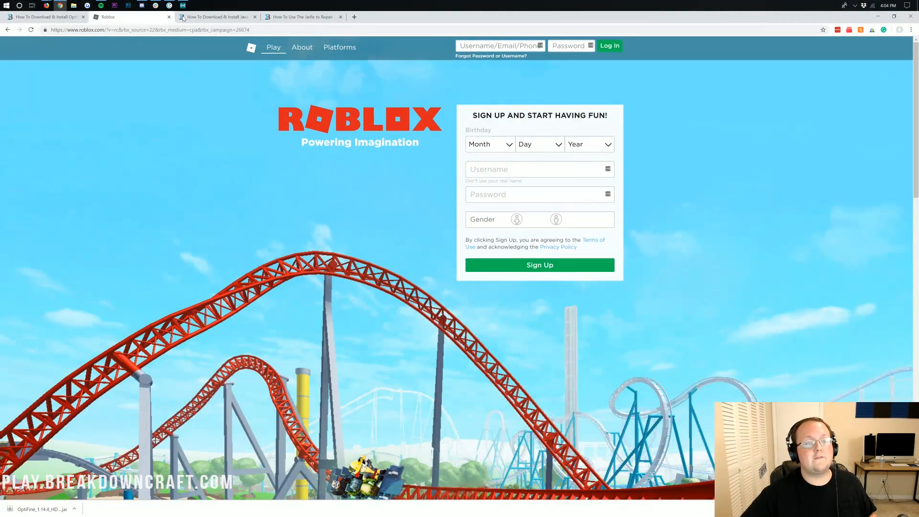
left_click(216, 16)
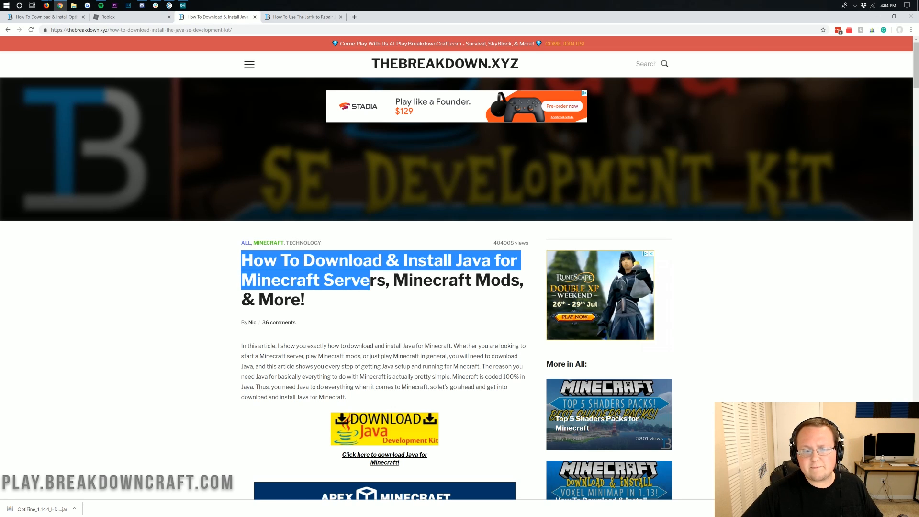
left_click(383, 380)
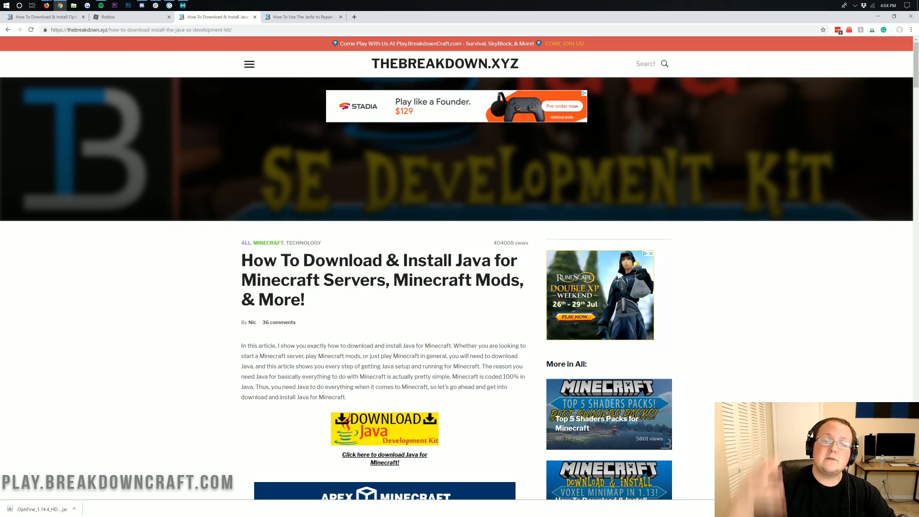
scroll("down", 3)
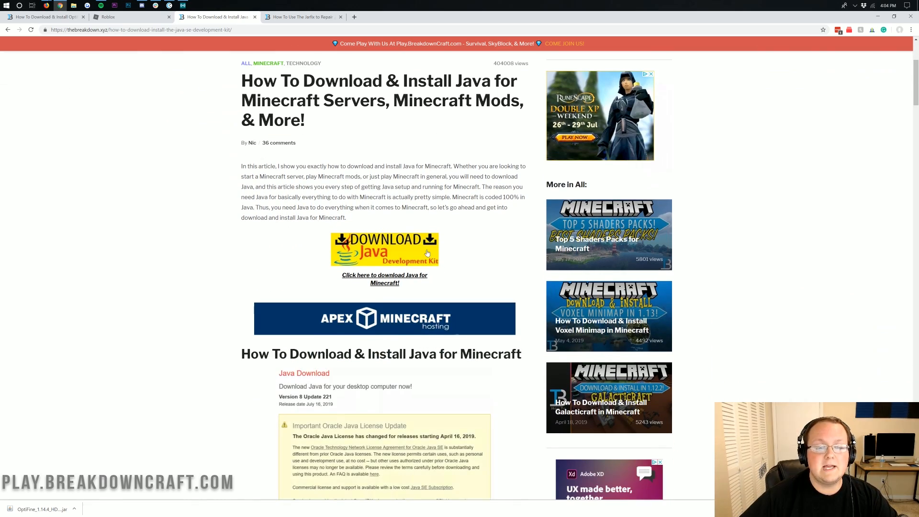
scroll("down", 3)
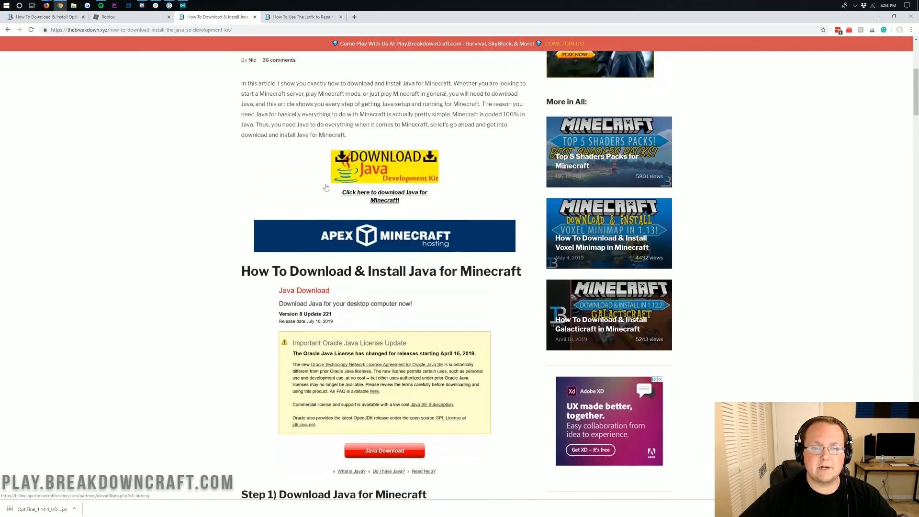
scroll("up", 3)
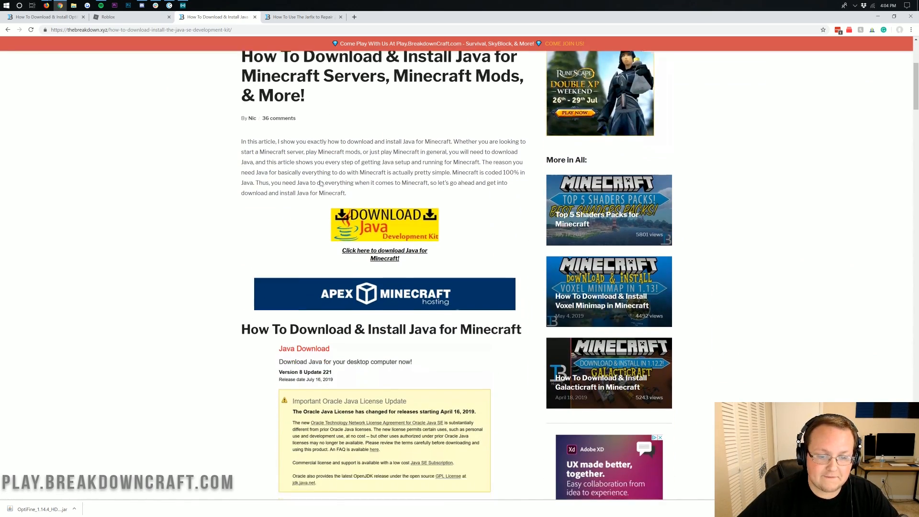
scroll("down", 3)
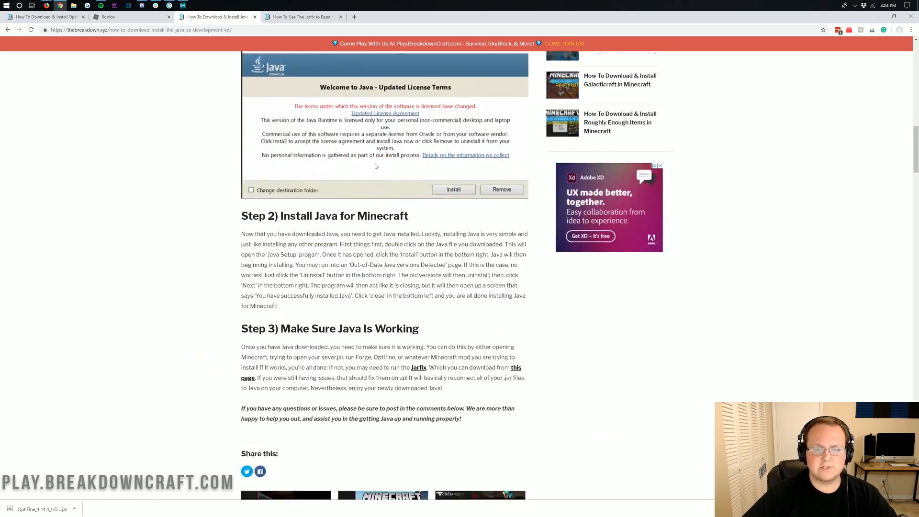
scroll("up", 3)
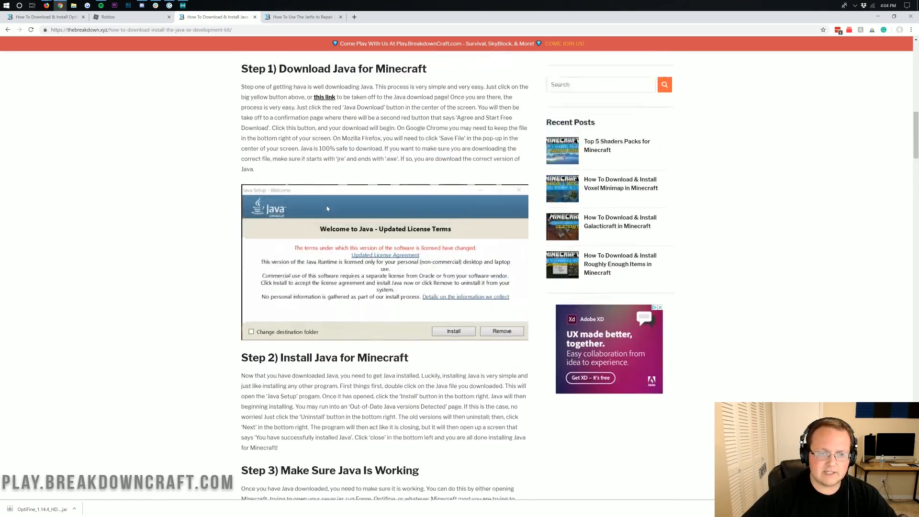
scroll("up", 3)
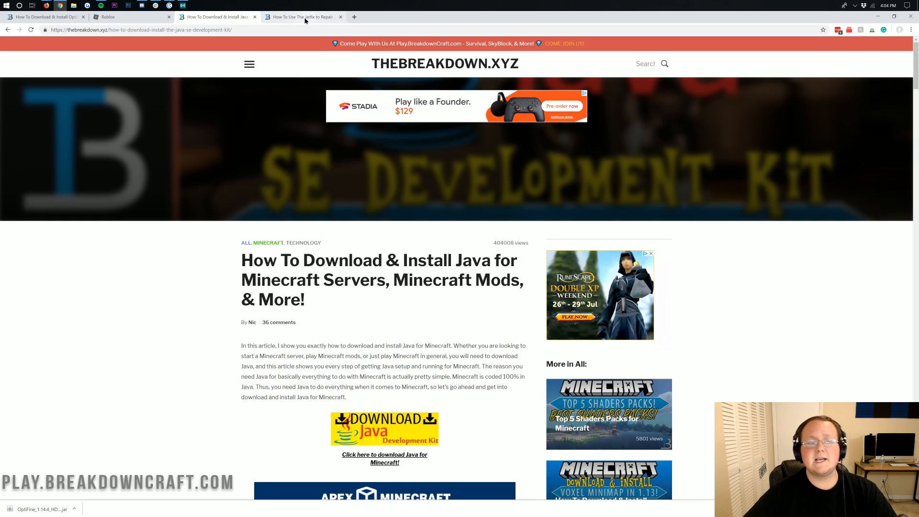
left_click(303, 17)
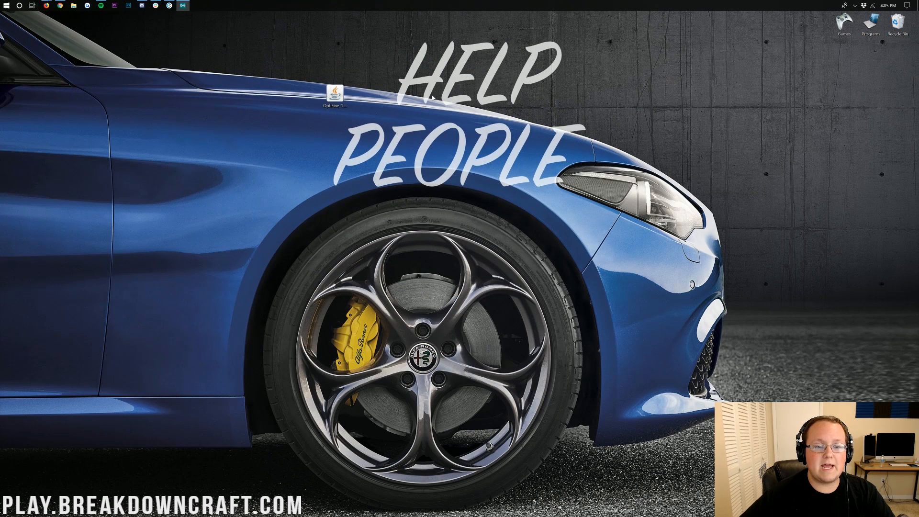
Run the OptiFine jar with Java(TM) Platform SE binary and install OptiFine 1.14.4.
right_click(335, 91)
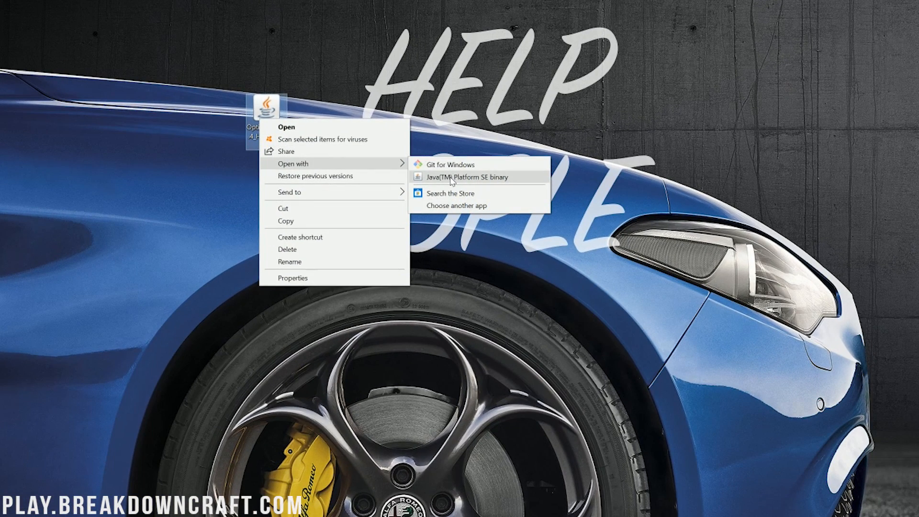
left_click(469, 177)
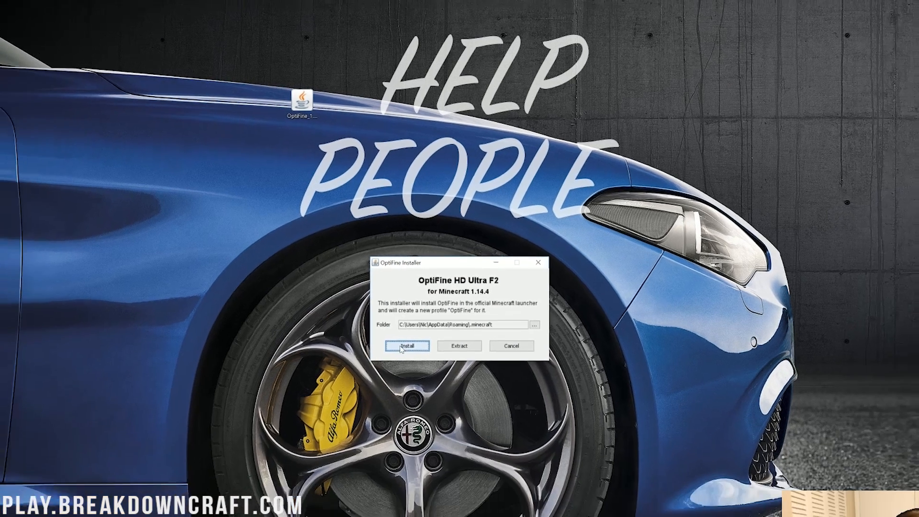
left_click(406, 345)
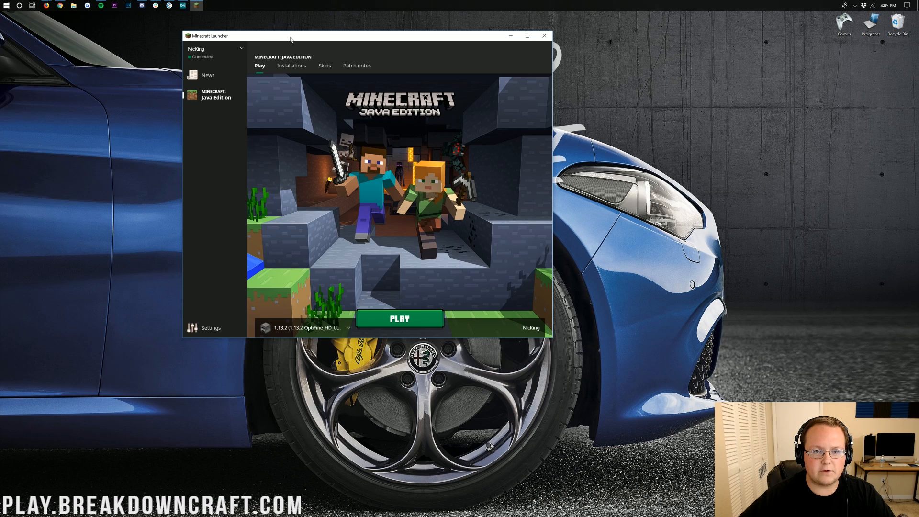
mouse_move(439, 217)
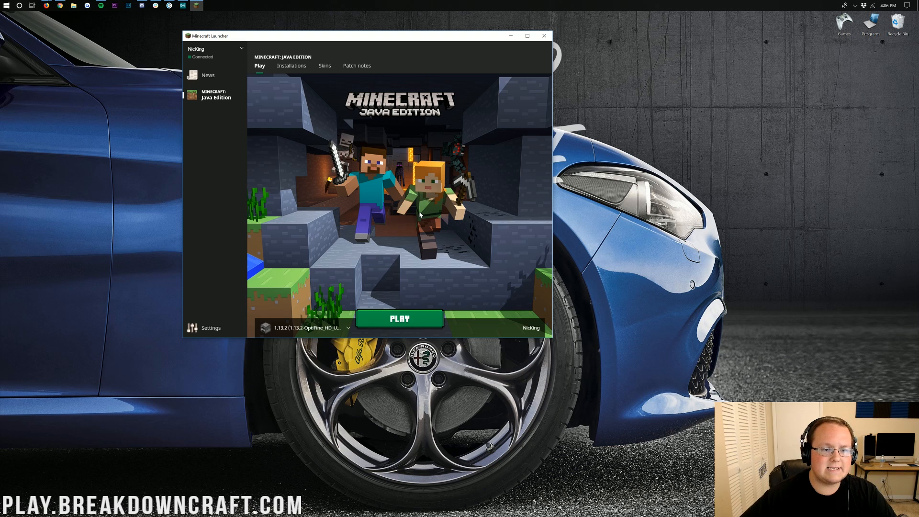
mouse_move(369, 182)
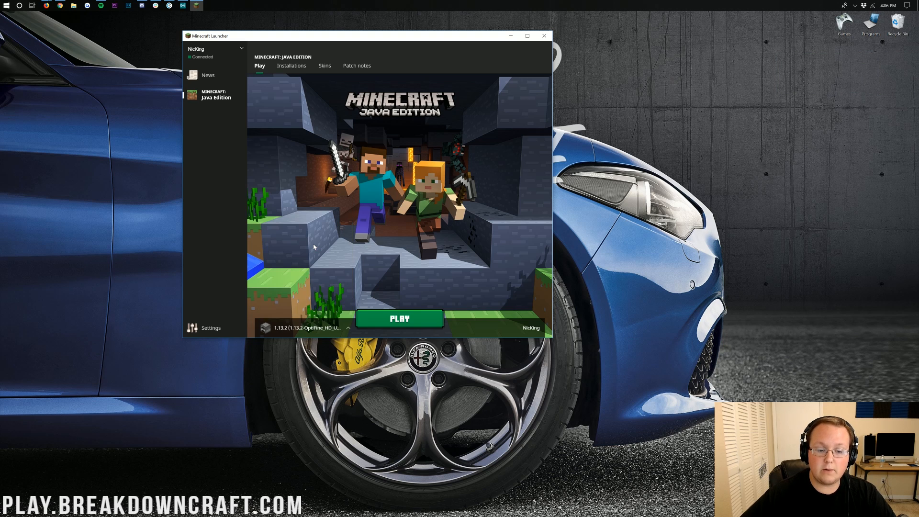
Bring up the Minecraft Launcher with the OptiFine 1.14.4 profile selected.
left_click(306, 327)
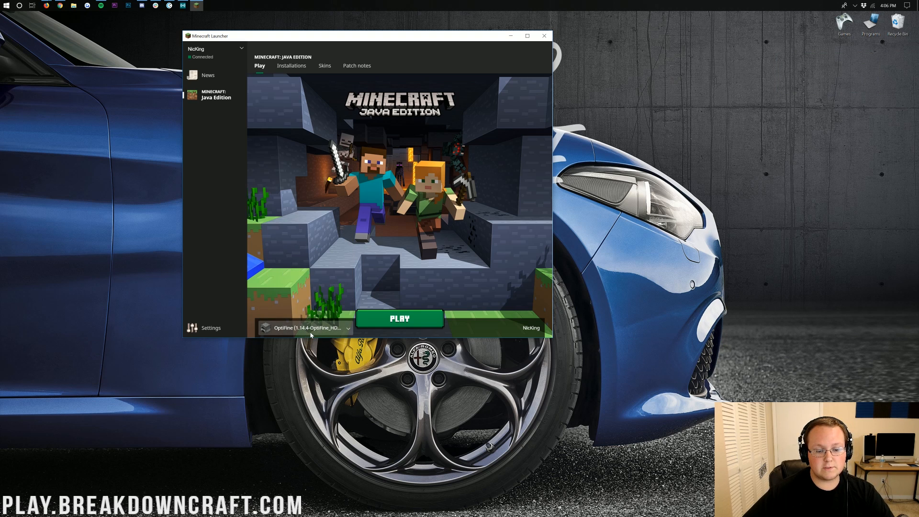
mouse_move(383, 214)
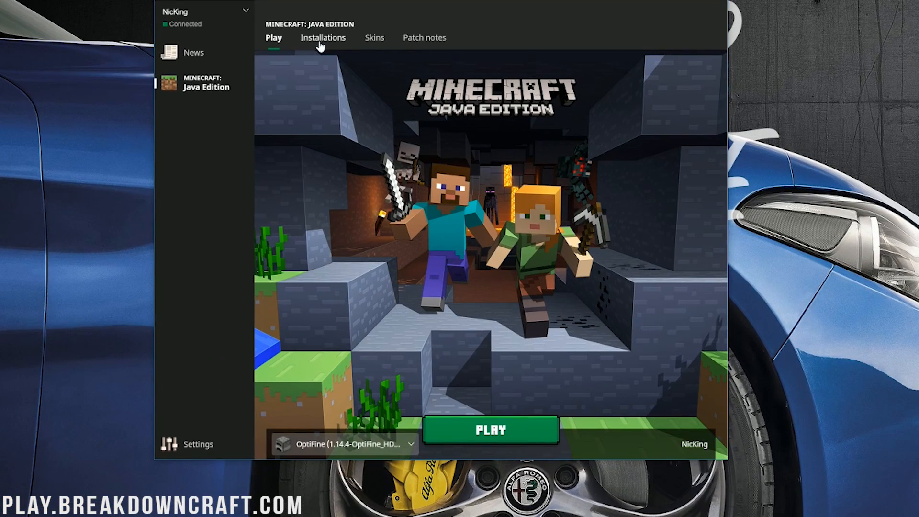
Show the launcher's Installations list and start a new installation.
left_click(323, 38)
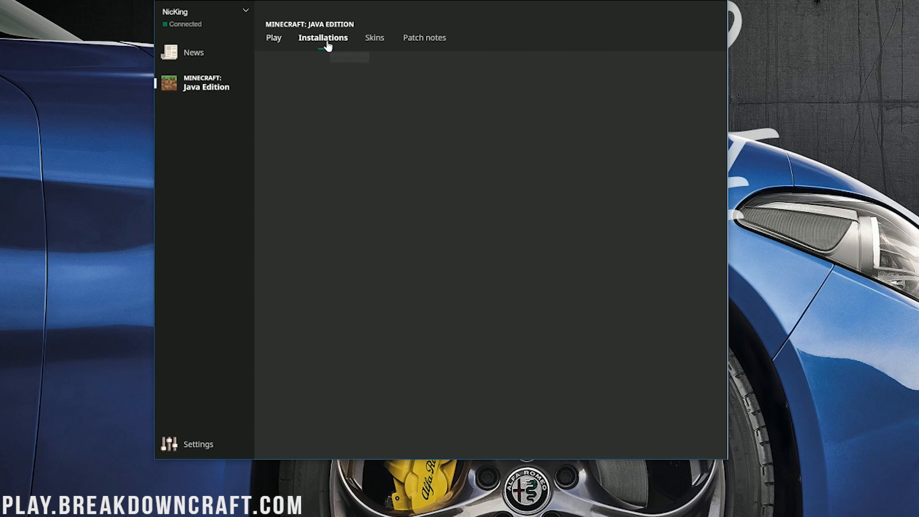
left_click(322, 37)
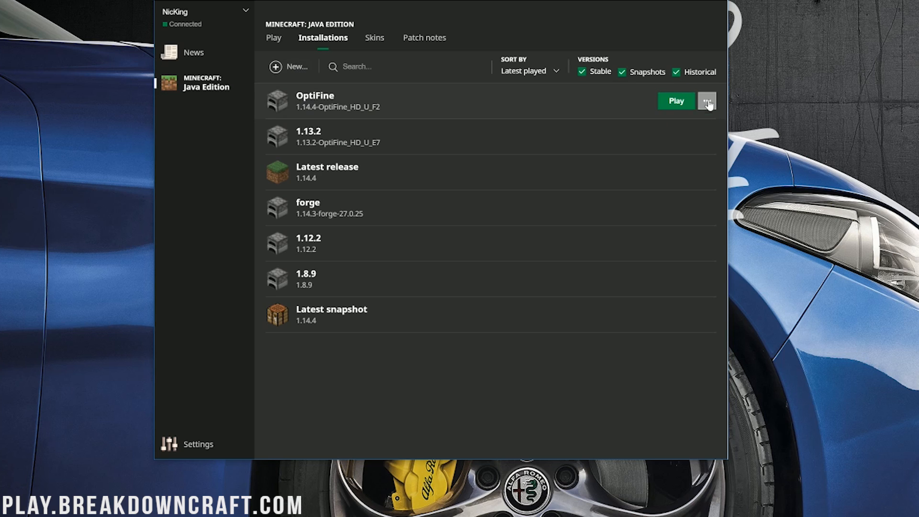
left_click(289, 66)
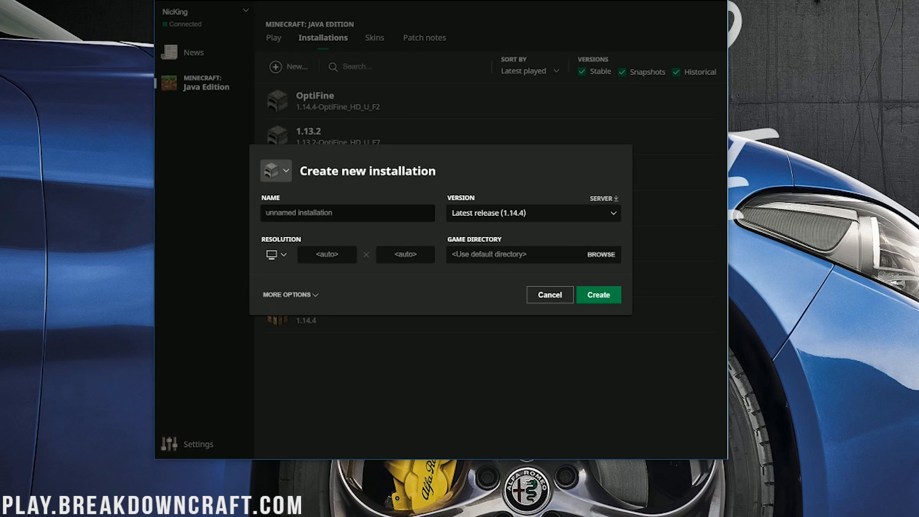
Create installation 'Play.BreakdownCraft.com' on 1.14.4-OptiFine_HD_U_F2 at 1920x1080 resolution.
left_click(347, 213)
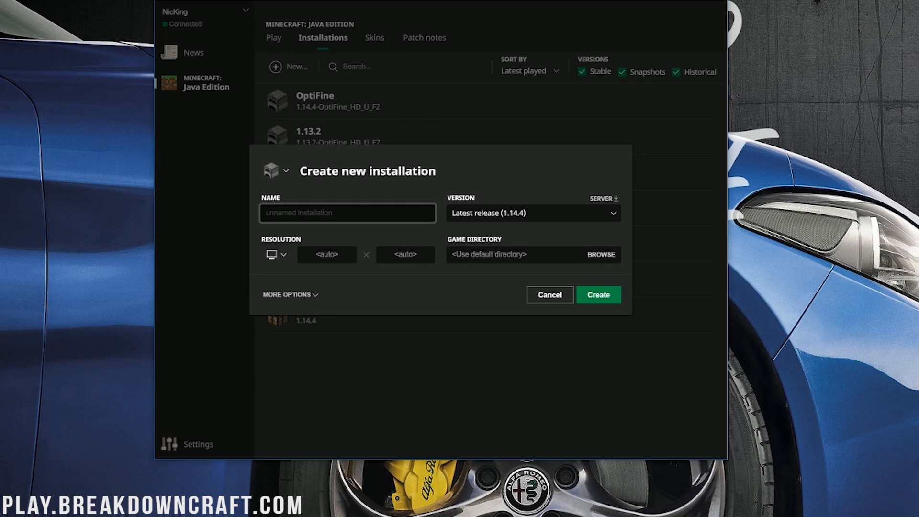
type("Play.BreakdownC")
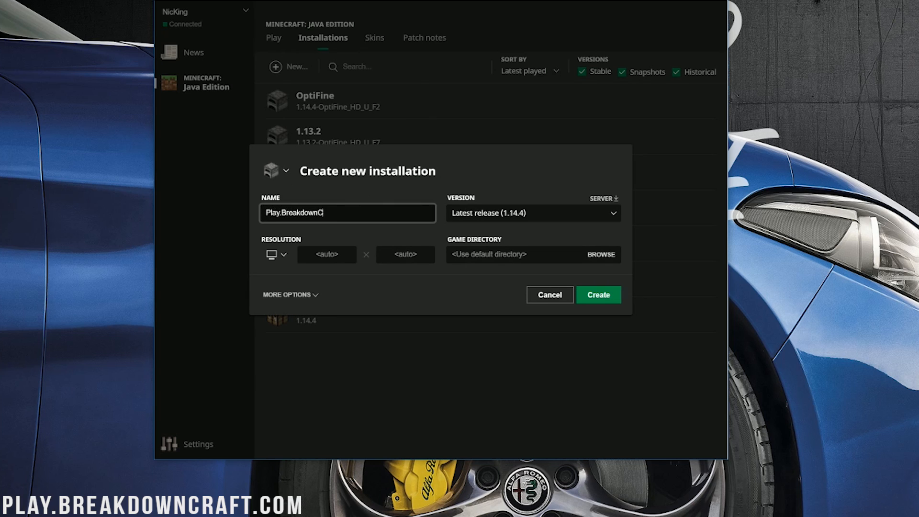
type("raft.com")
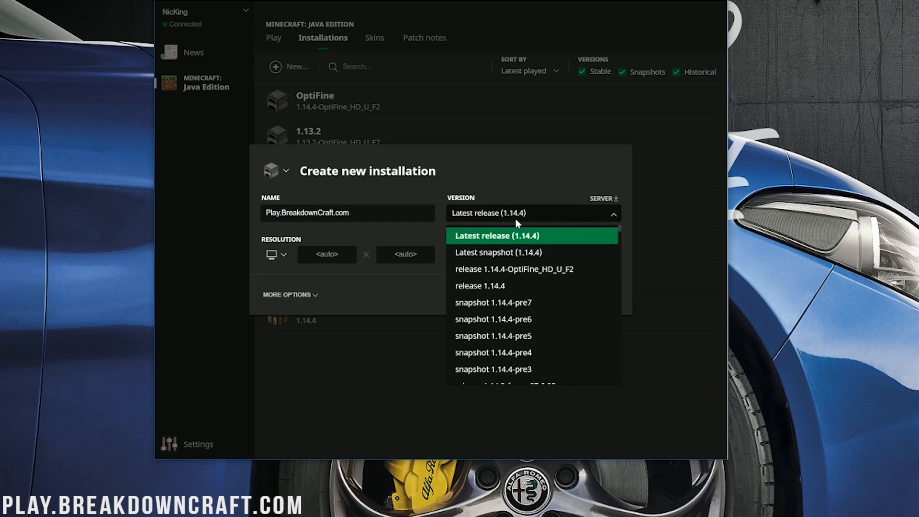
mouse_move(513, 269)
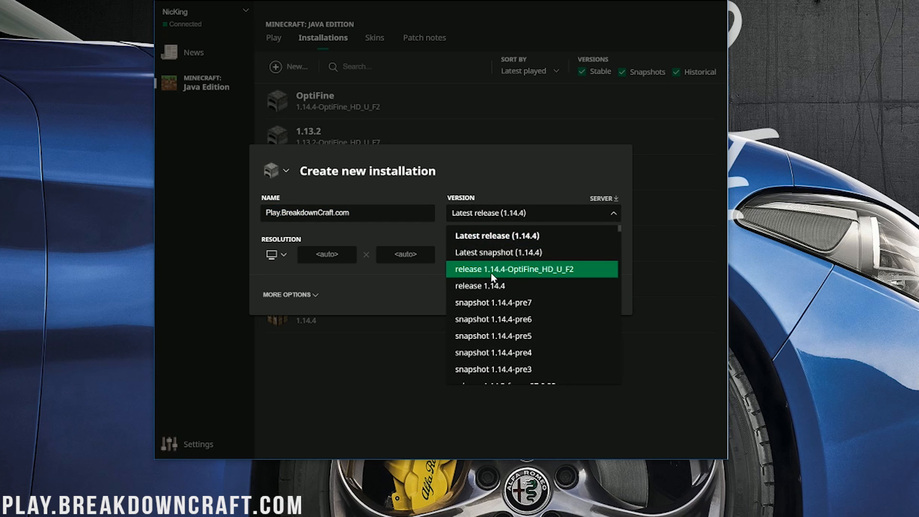
mouse_move(508, 277)
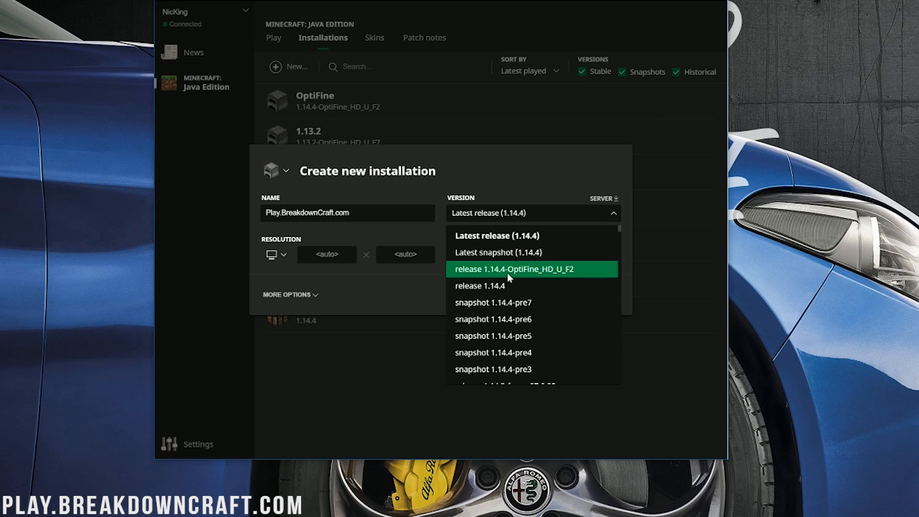
left_click(514, 269)
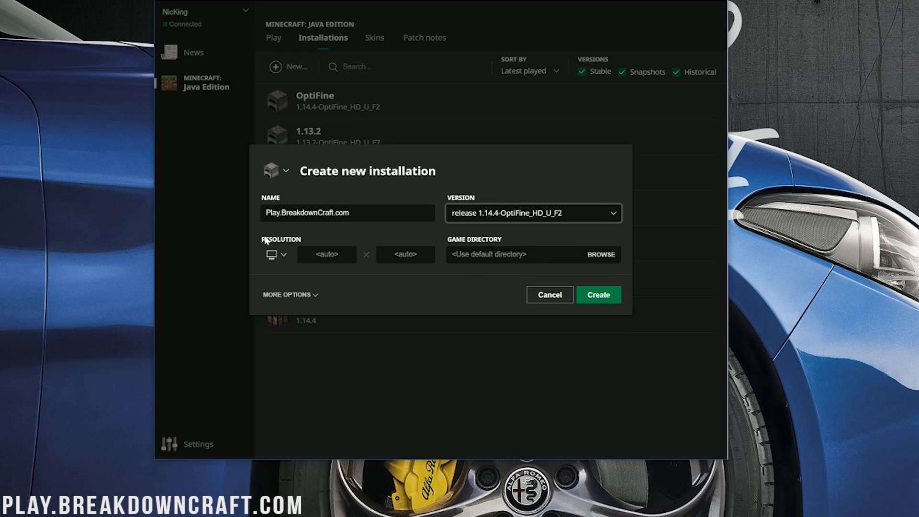
left_click(276, 254)
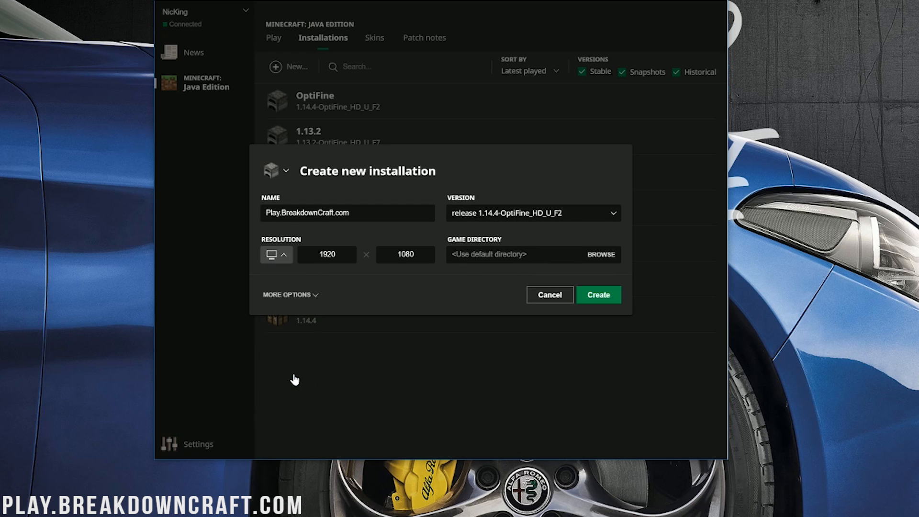
left_click(597, 295)
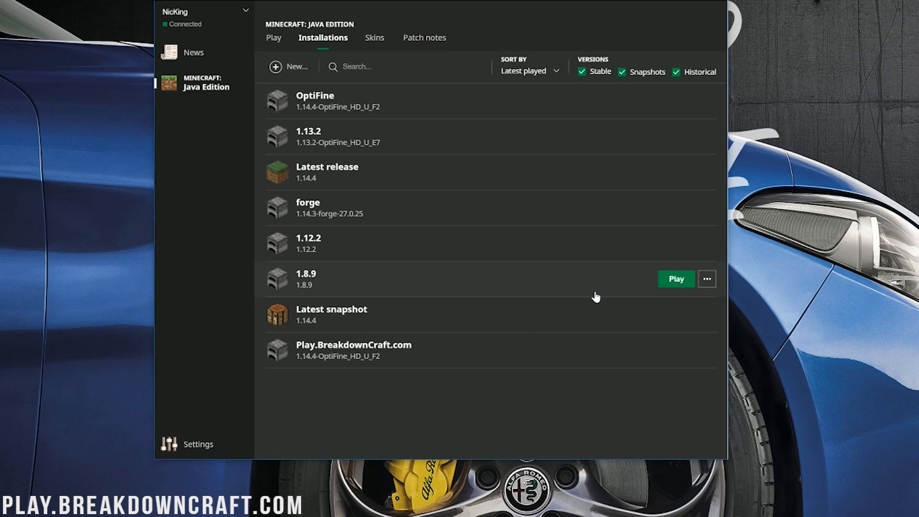
mouse_move(273, 358)
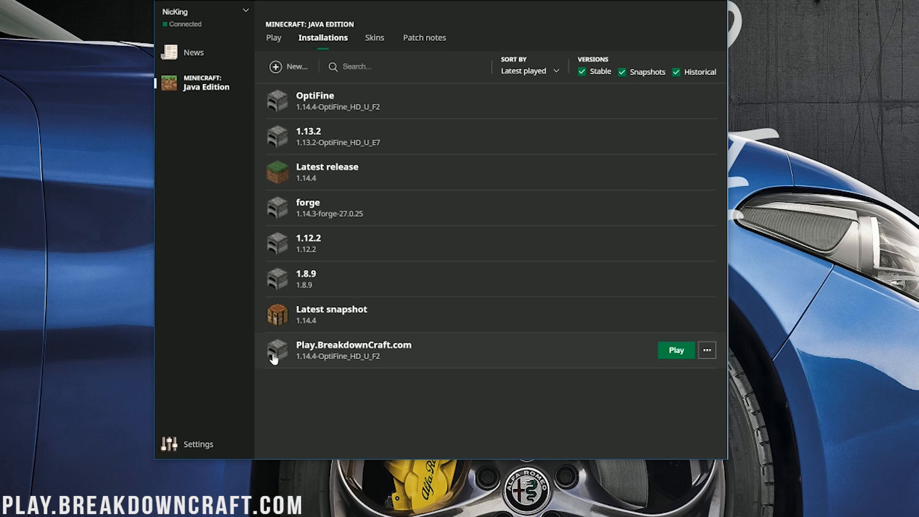
mouse_move(363, 371)
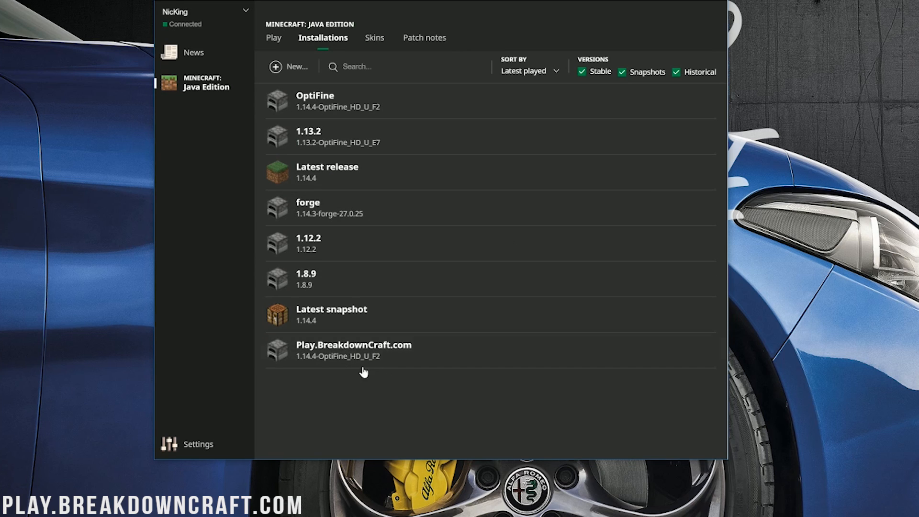
mouse_move(447, 353)
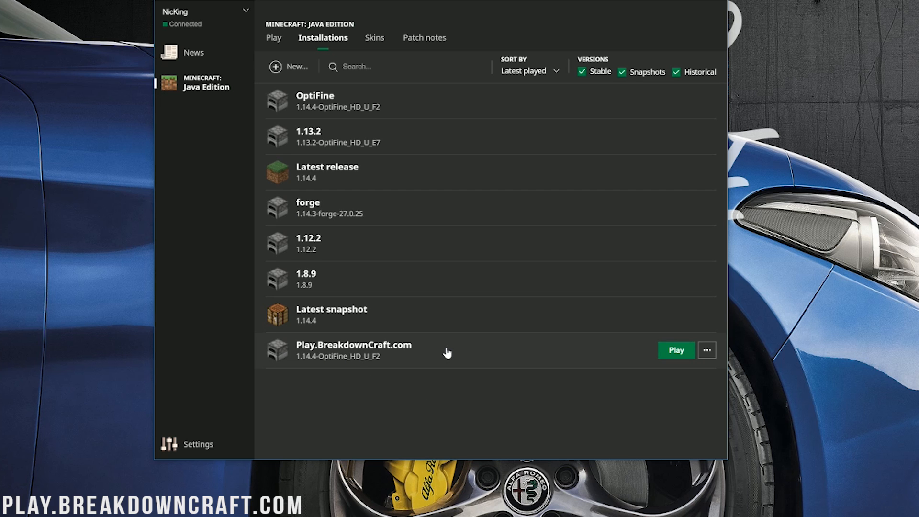
mouse_move(679, 360)
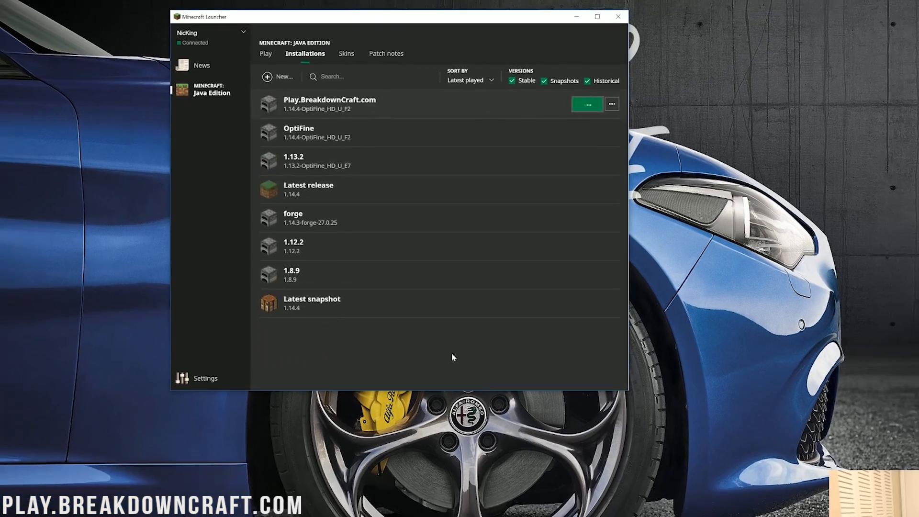
Launch Minecraft 1.14.4 from the Play.BreakdownCraft.com installation.
left_click(617, 16)
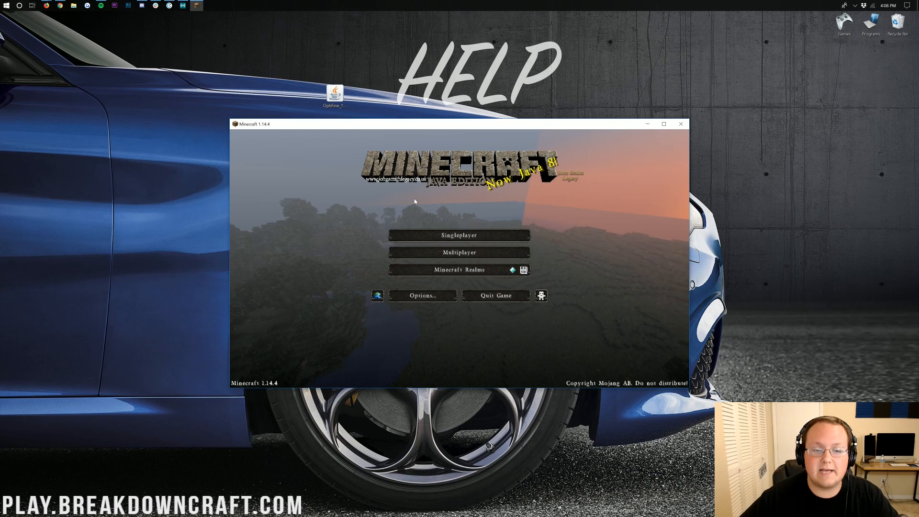
Browse from Options to Video Settings, view the Shaders list, and return to Video Settings.
left_click(663, 123)
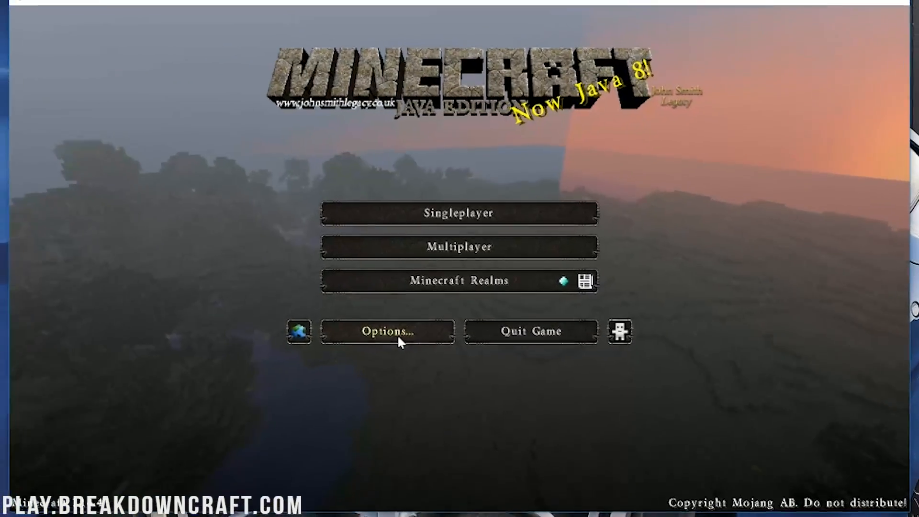
left_click(387, 331)
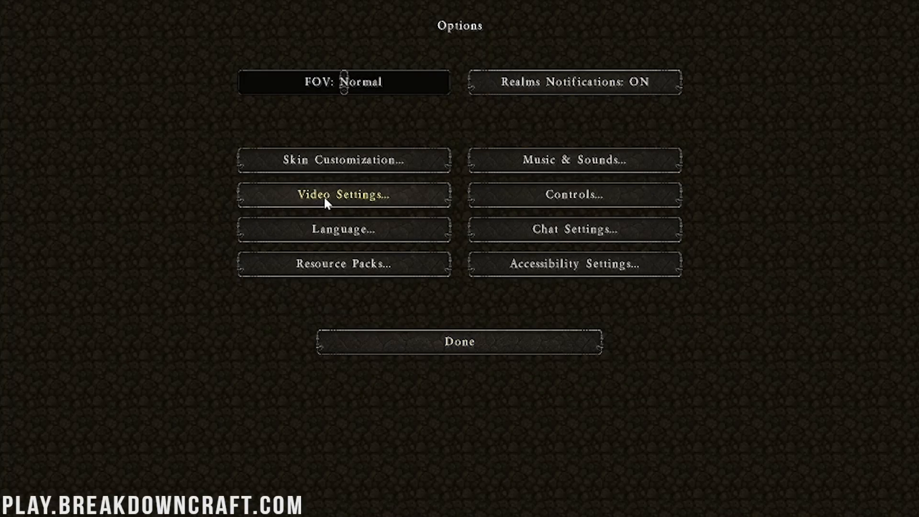
left_click(343, 195)
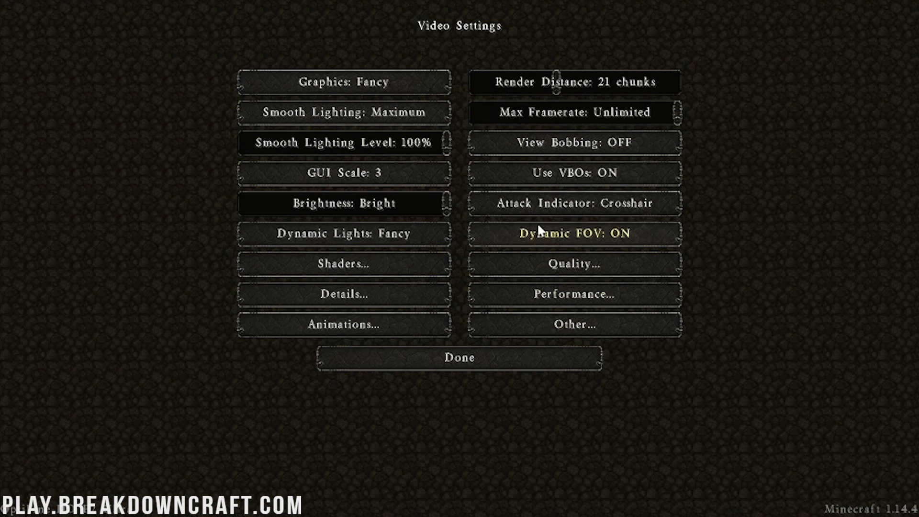
left_click(459, 358)
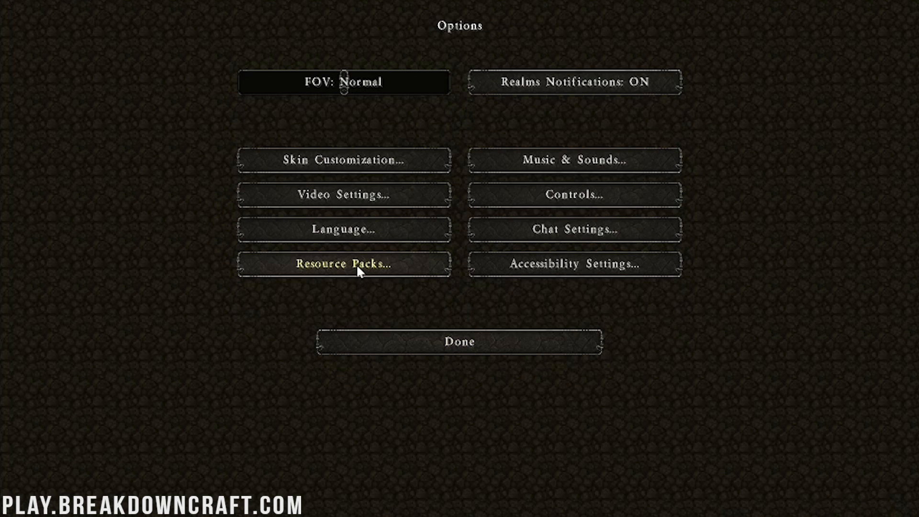
left_click(343, 195)
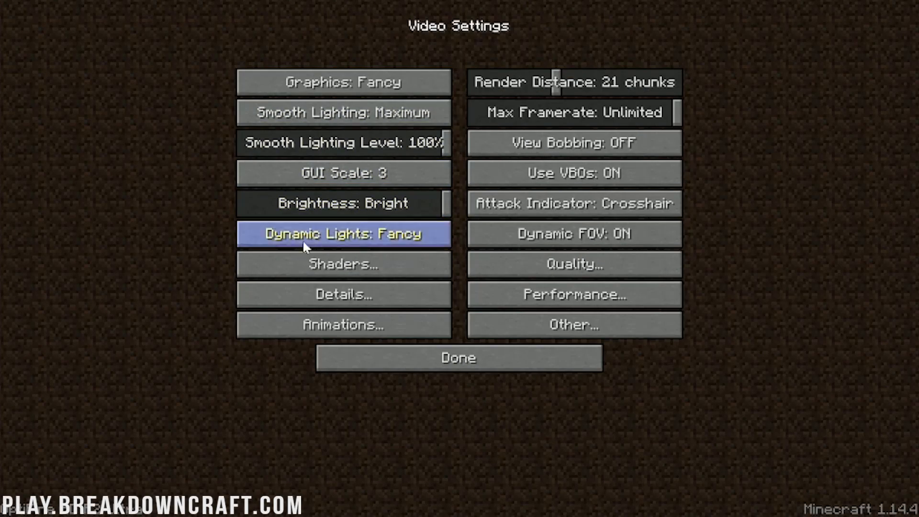
left_click(343, 264)
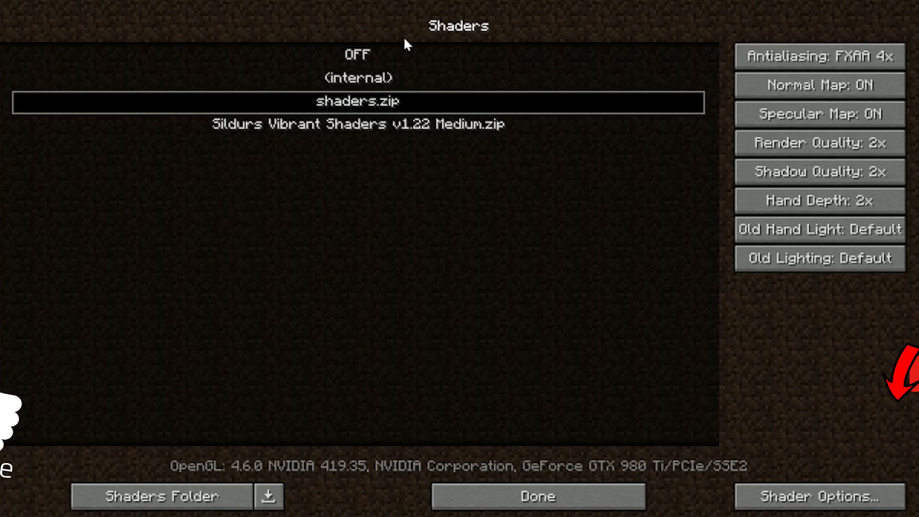
left_click(536, 496)
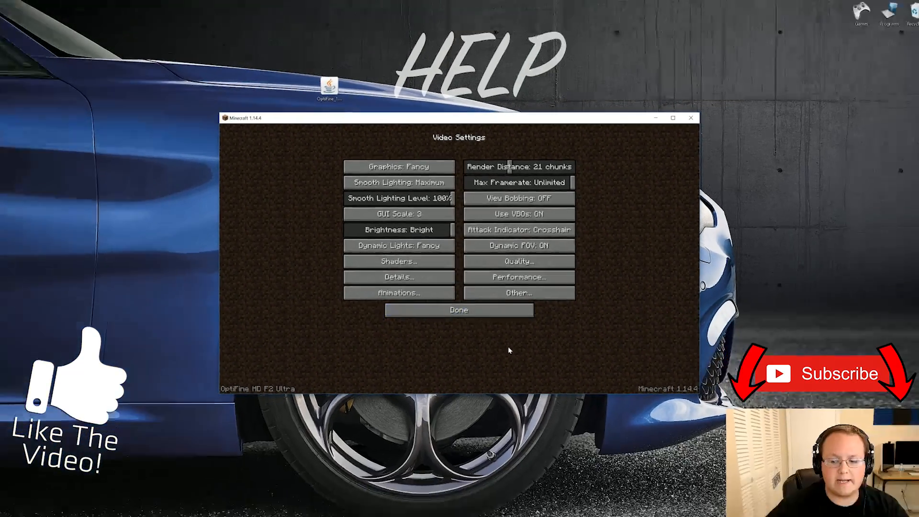